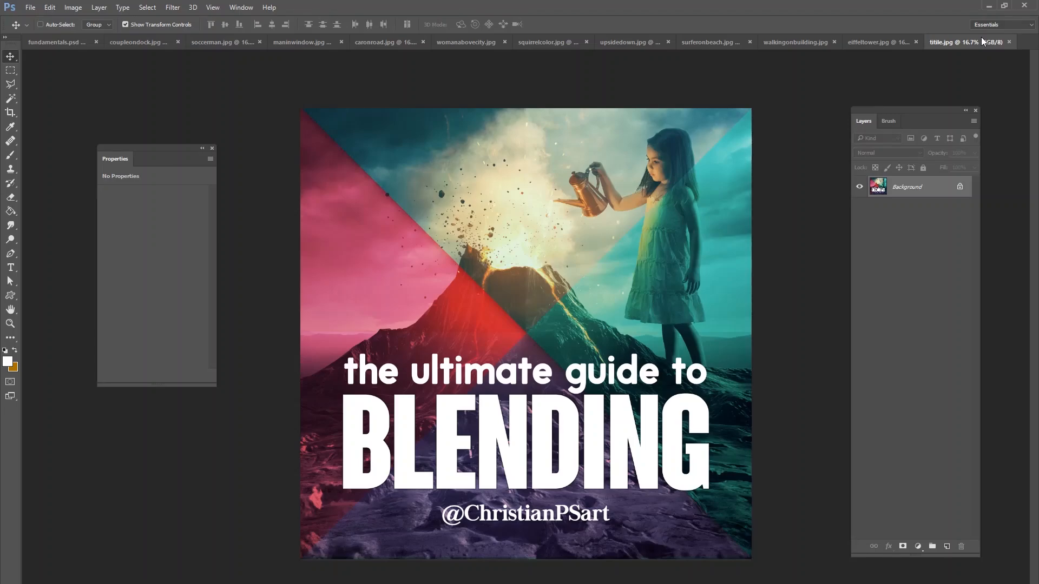
pyautogui.moveTo(884, 87)
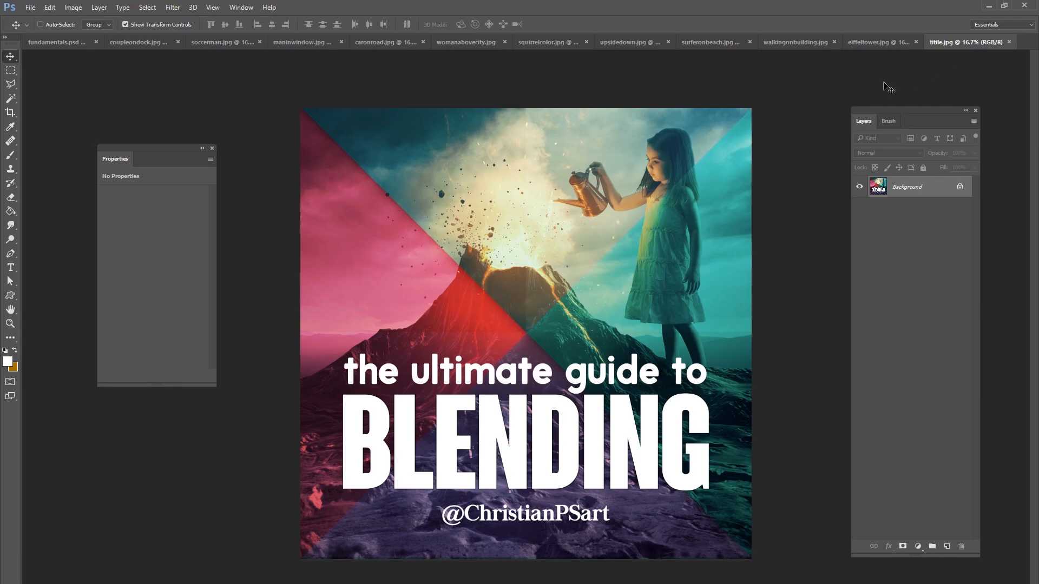
pyautogui.moveTo(505, 130)
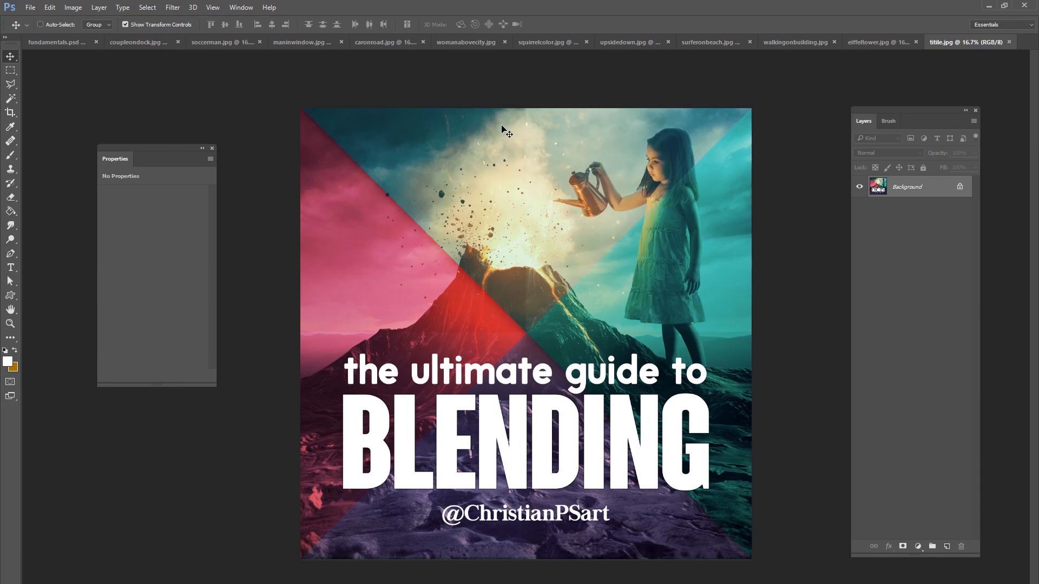
pyautogui.moveTo(484, 157)
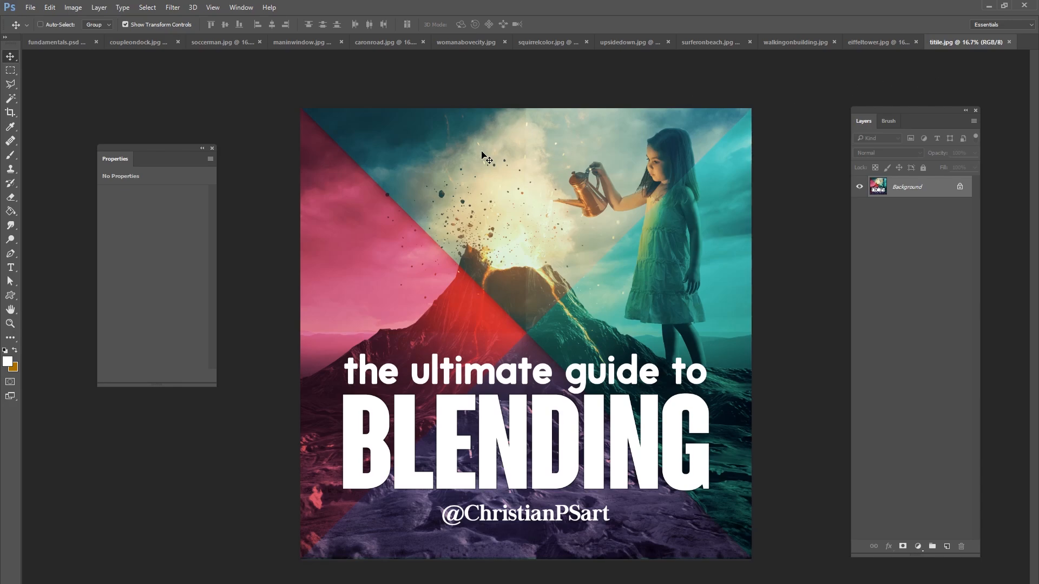
pyautogui.moveTo(152, 53)
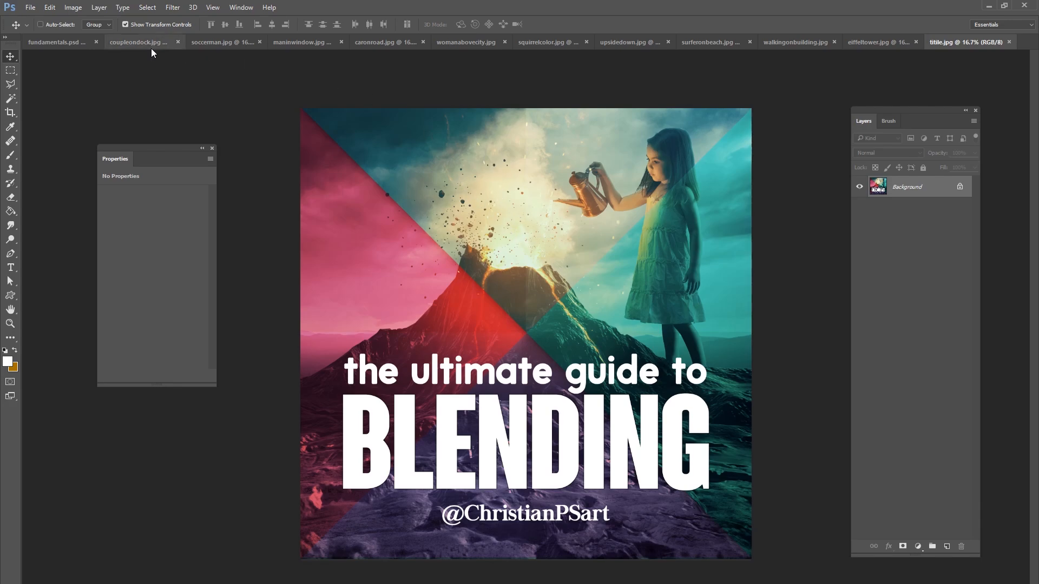
pyautogui.moveTo(152, 51)
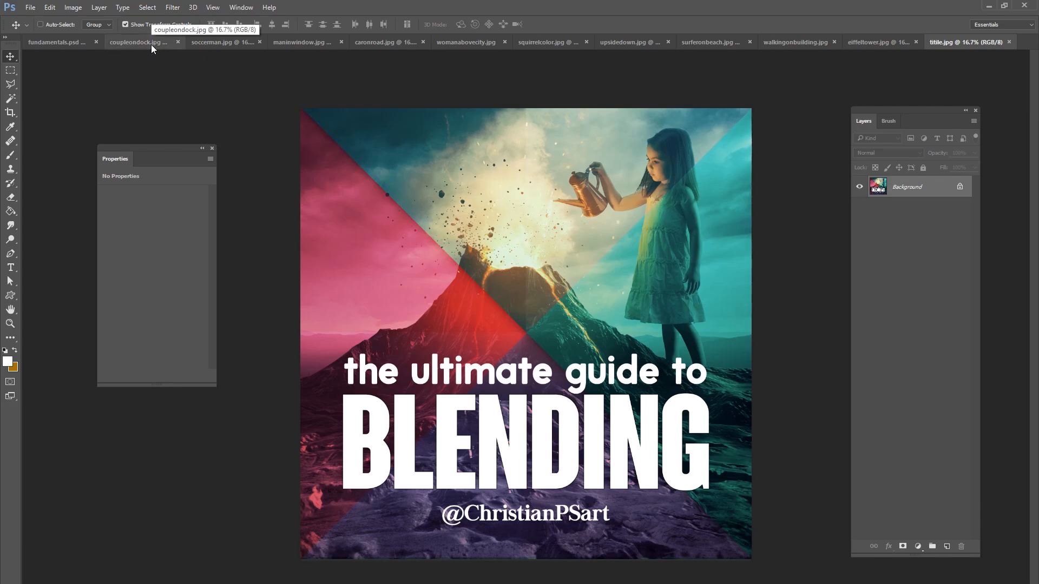
# Step: Show the coupleondock, soccerman, manwindow, caronroad, womanabovecity, squirrelcolor and eiffeltower examples in turn
pyautogui.click(146, 42)
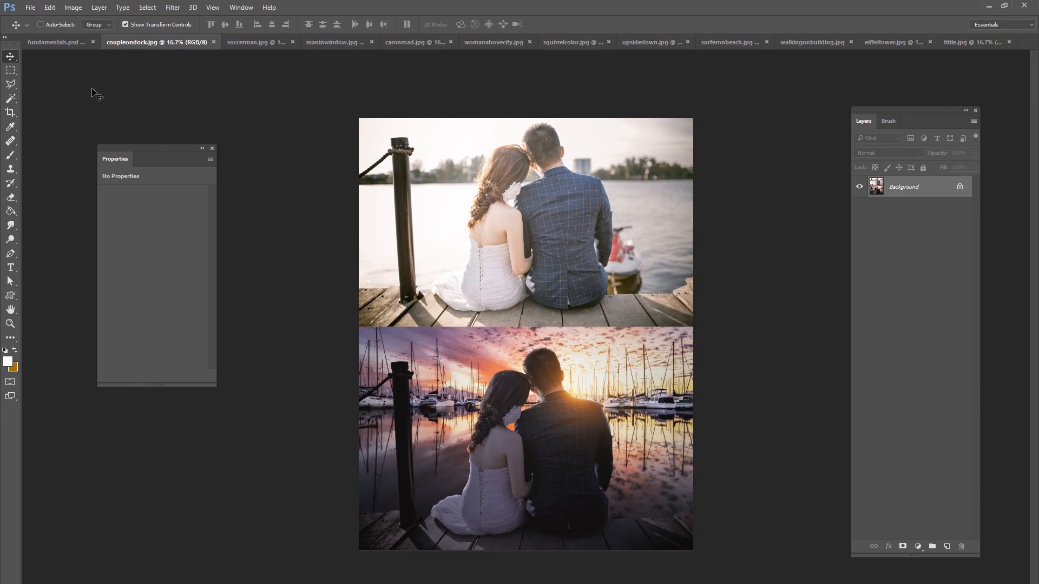
pyautogui.moveTo(354, 88)
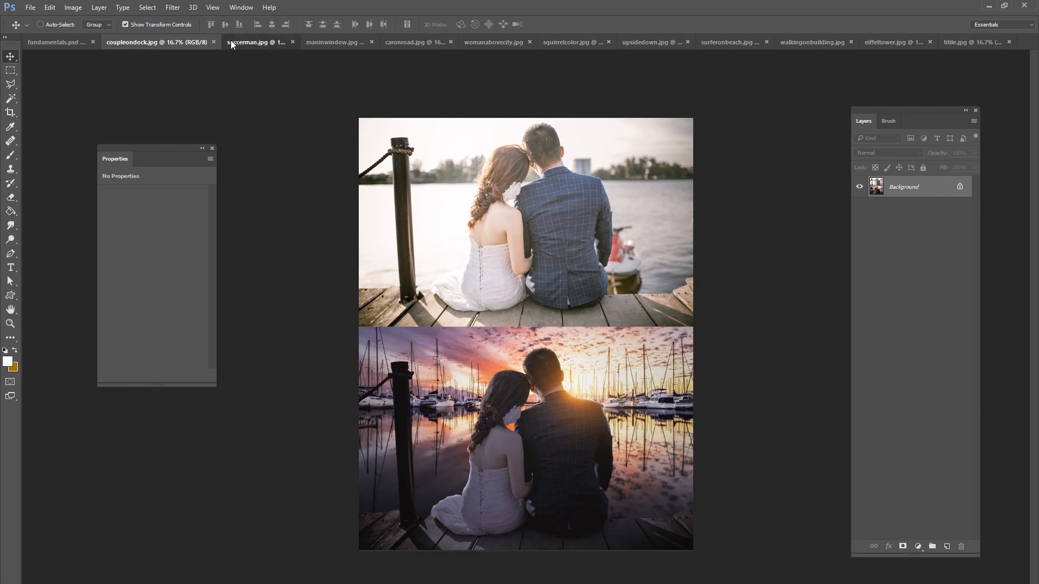
pyautogui.click(250, 42)
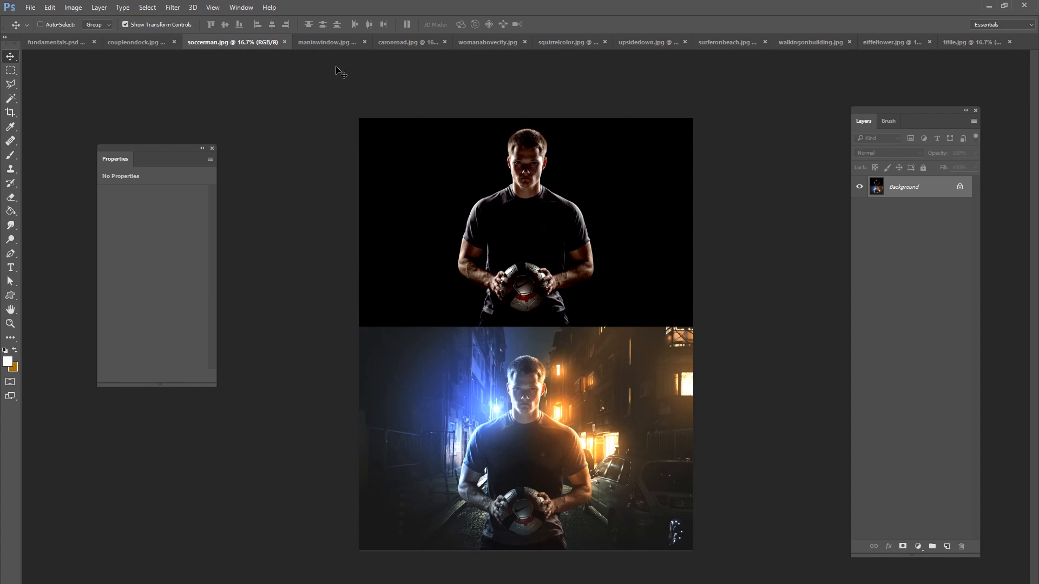
pyautogui.moveTo(340, 54)
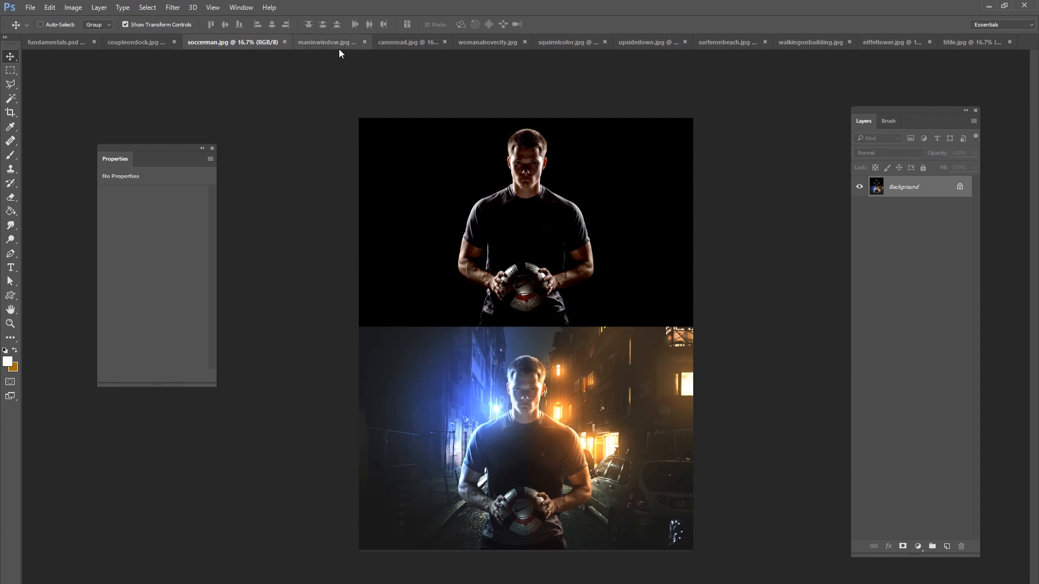
pyautogui.click(329, 42)
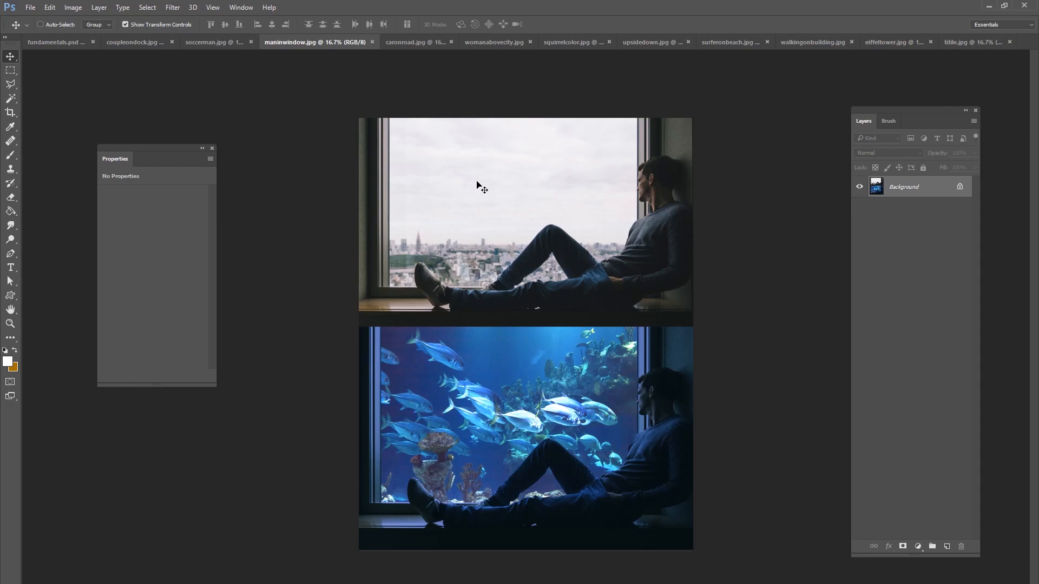
pyautogui.moveTo(415, 48)
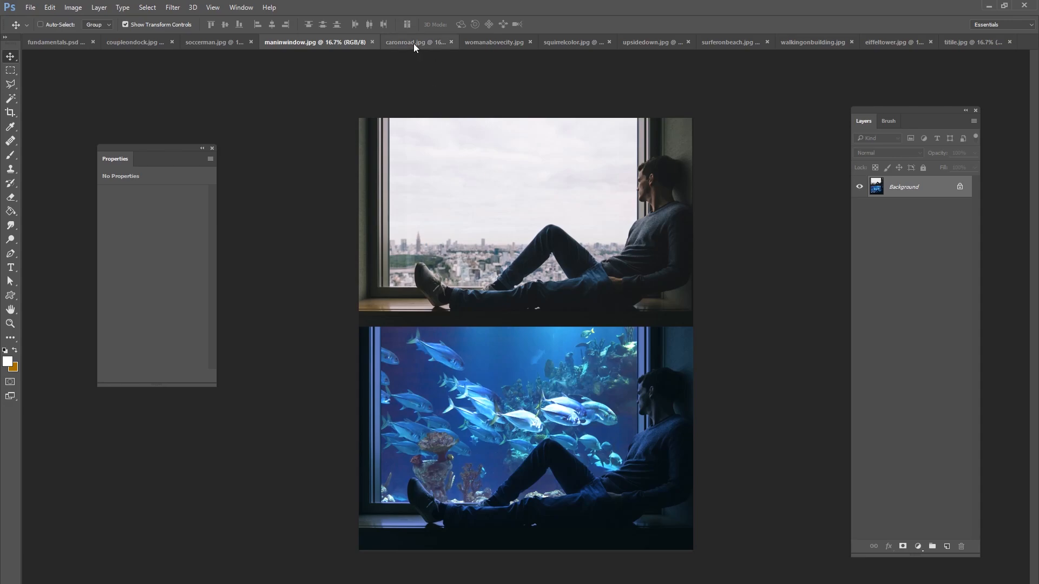
pyautogui.click(416, 42)
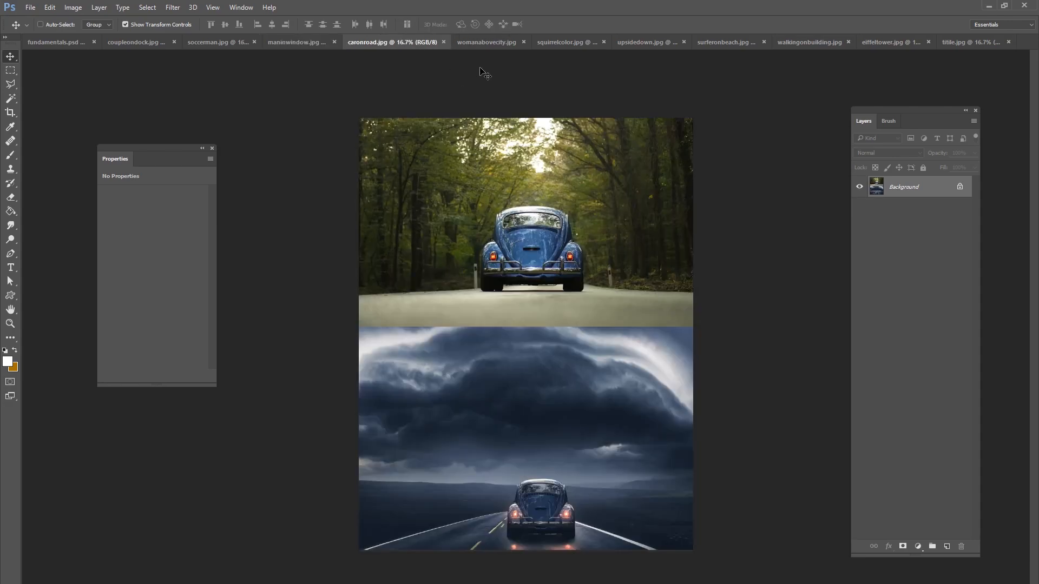
pyautogui.click(485, 41)
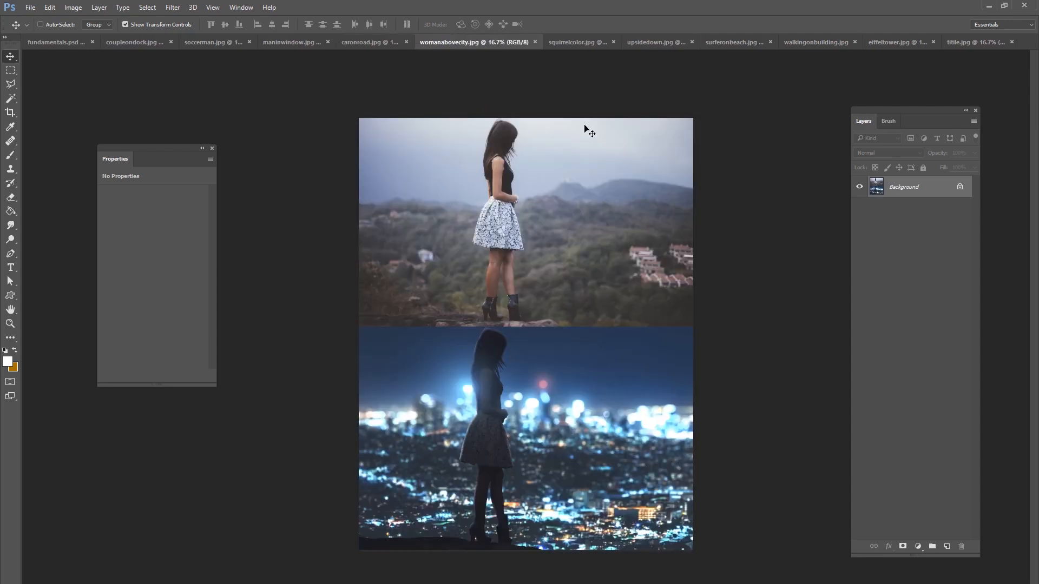
pyautogui.moveTo(544, 386)
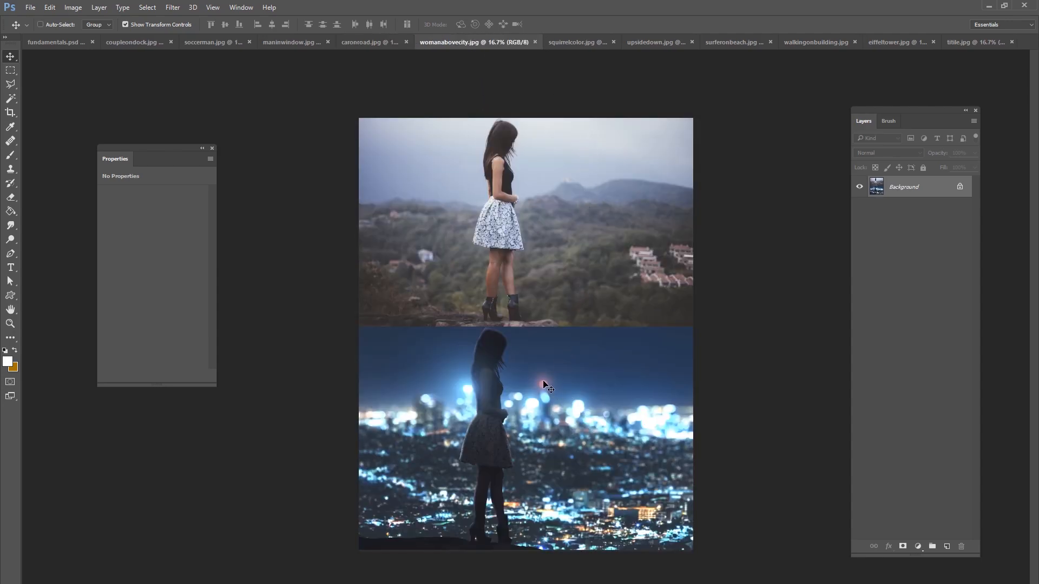
pyautogui.moveTo(591, 95)
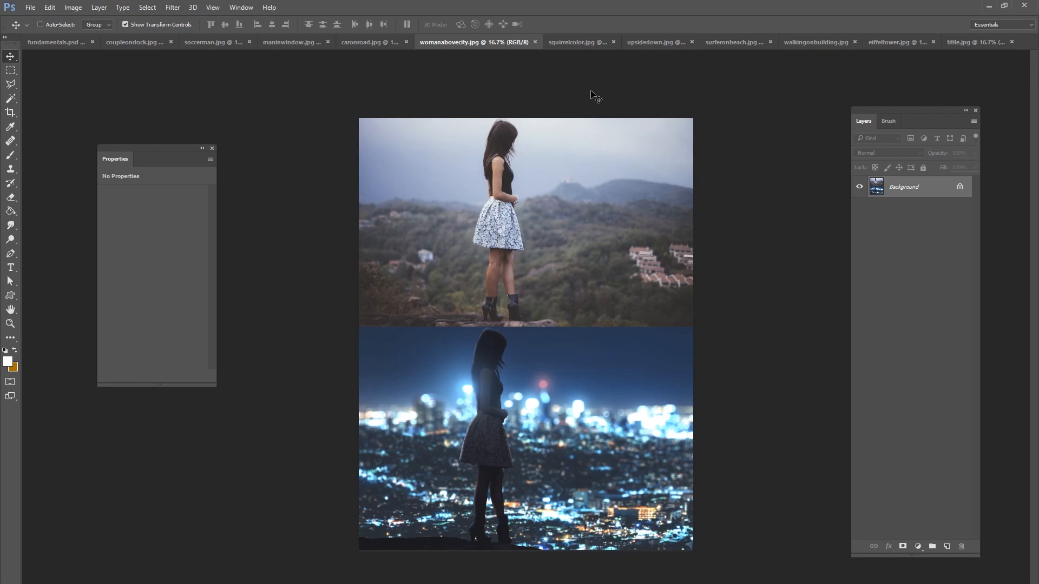
pyautogui.click(577, 42)
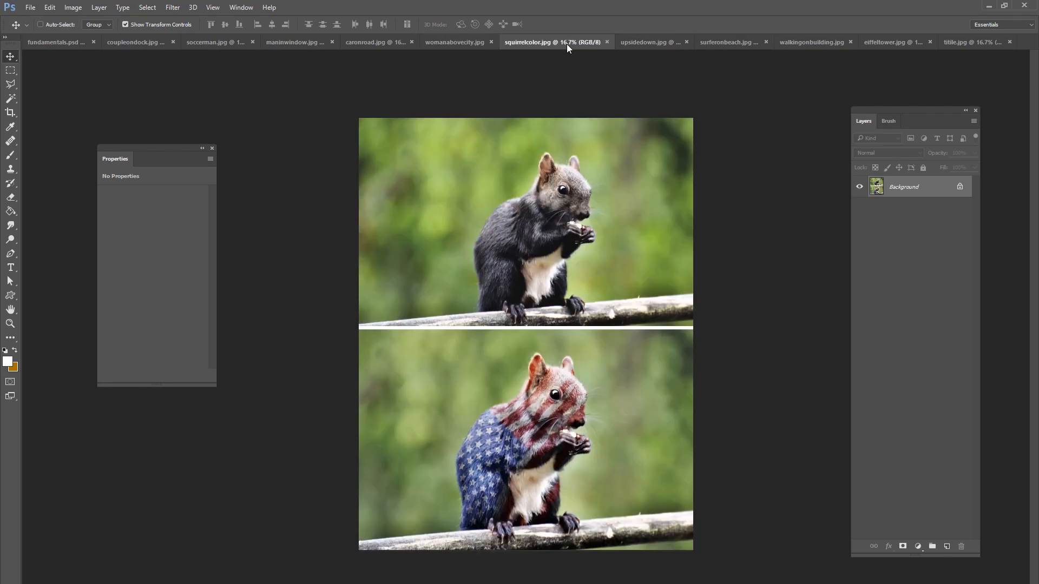
pyautogui.click(644, 42)
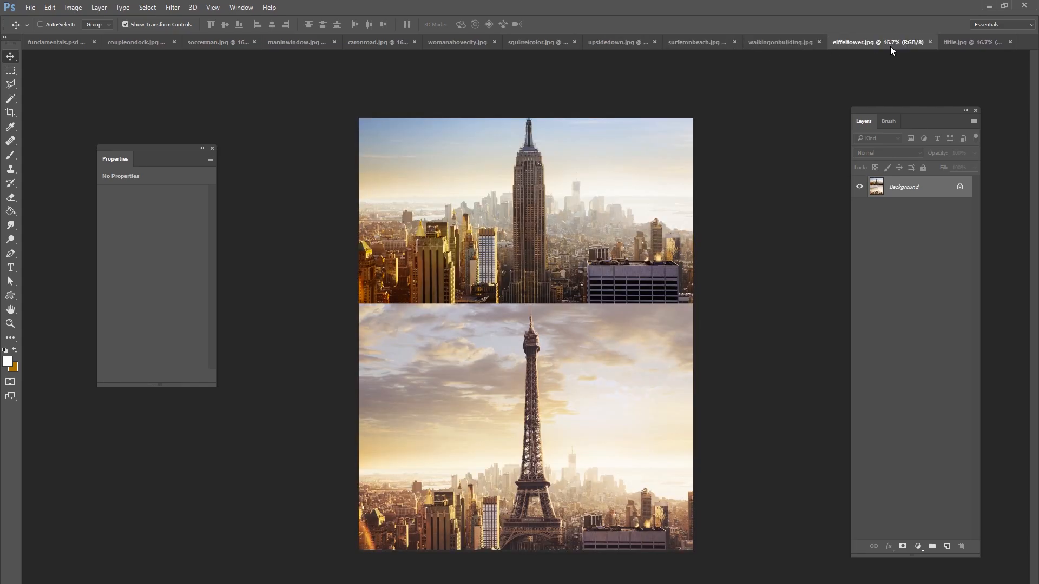
pyautogui.moveTo(892, 50)
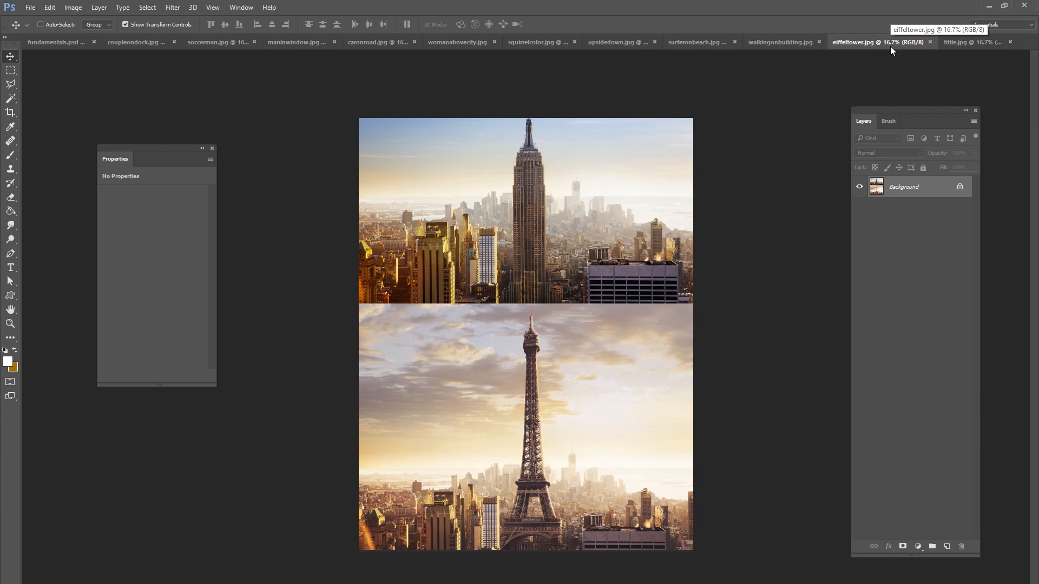
pyautogui.moveTo(891, 51)
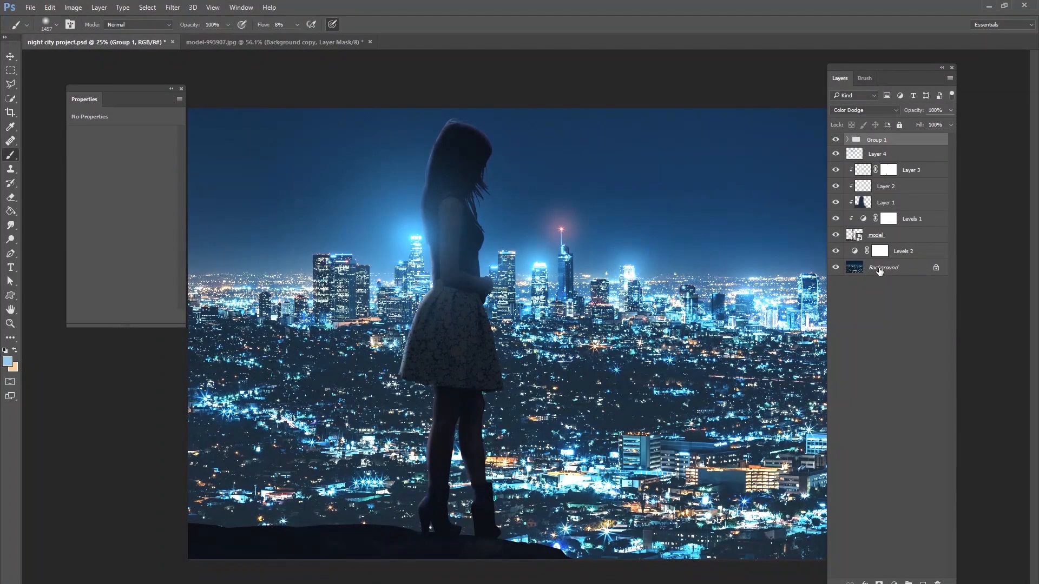
# Step: Duplicate the Background of the night city photo as a layer named 'city'
pyautogui.click(883, 267)
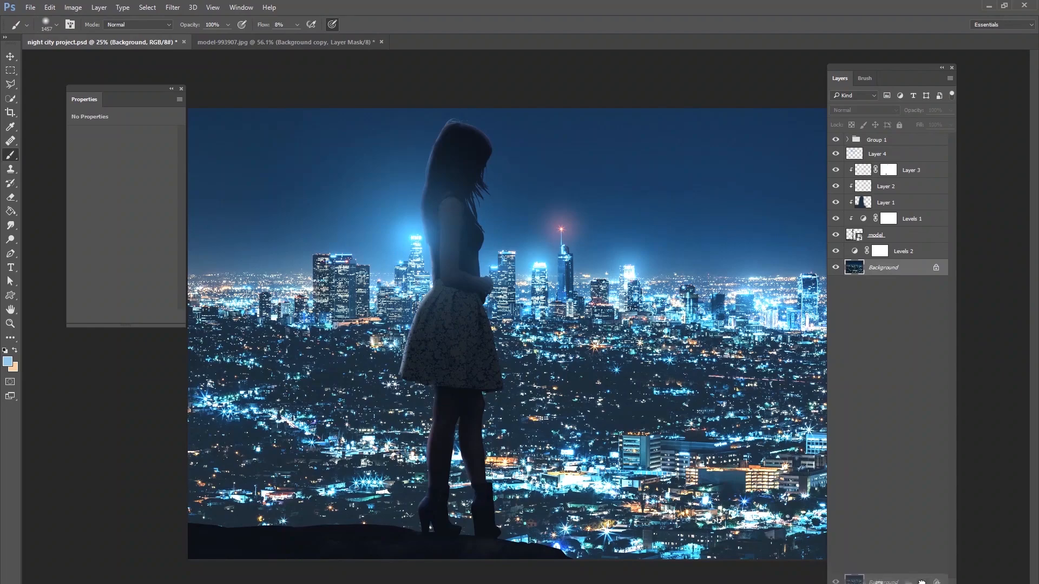
pyautogui.doubleClick(883, 267)
pyautogui.write('city')
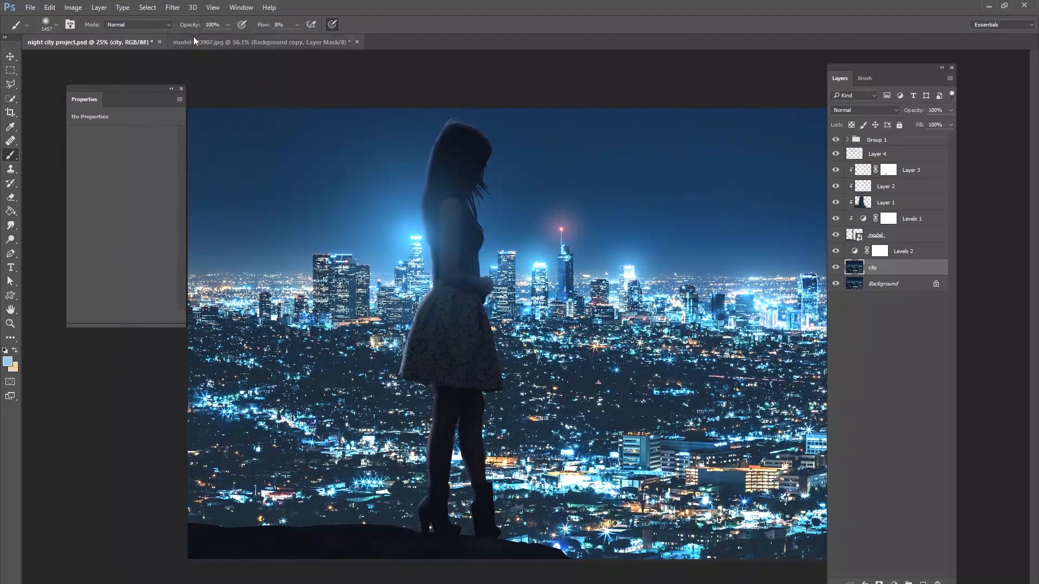
pyautogui.click(172, 8)
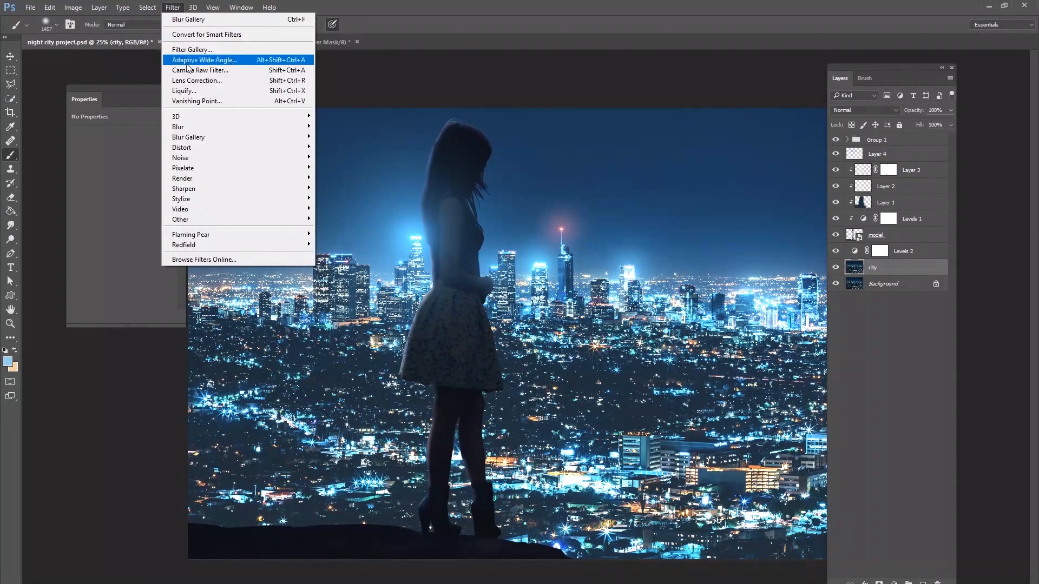
pyautogui.moveTo(206, 137)
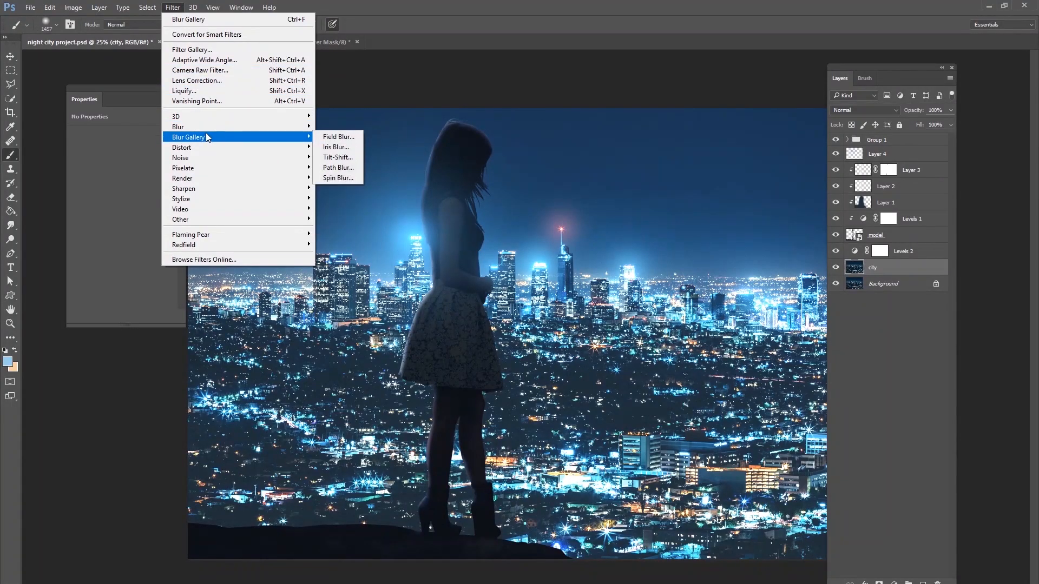
pyautogui.moveTo(338, 139)
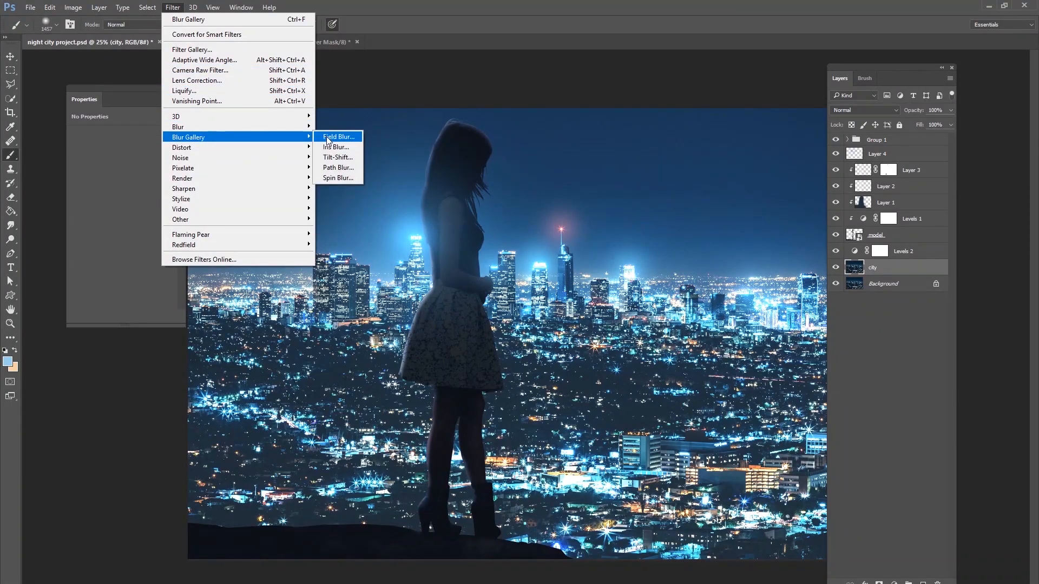
# Step: Apply Field Blur to the city layer with its pin moved onto the sky
pyautogui.click(336, 136)
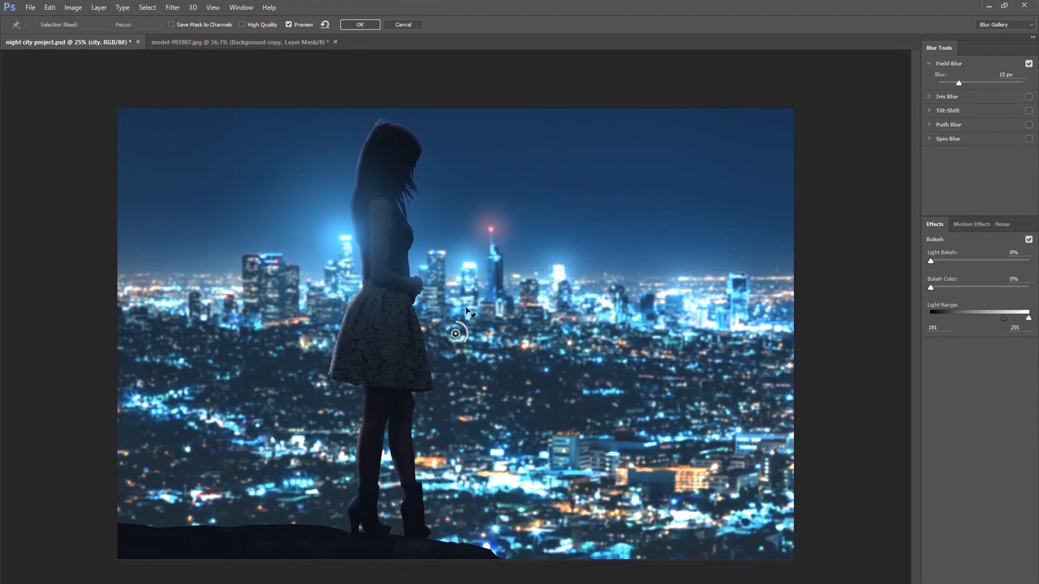
pyautogui.moveTo(456, 334); pyautogui.dragTo(523, 194)
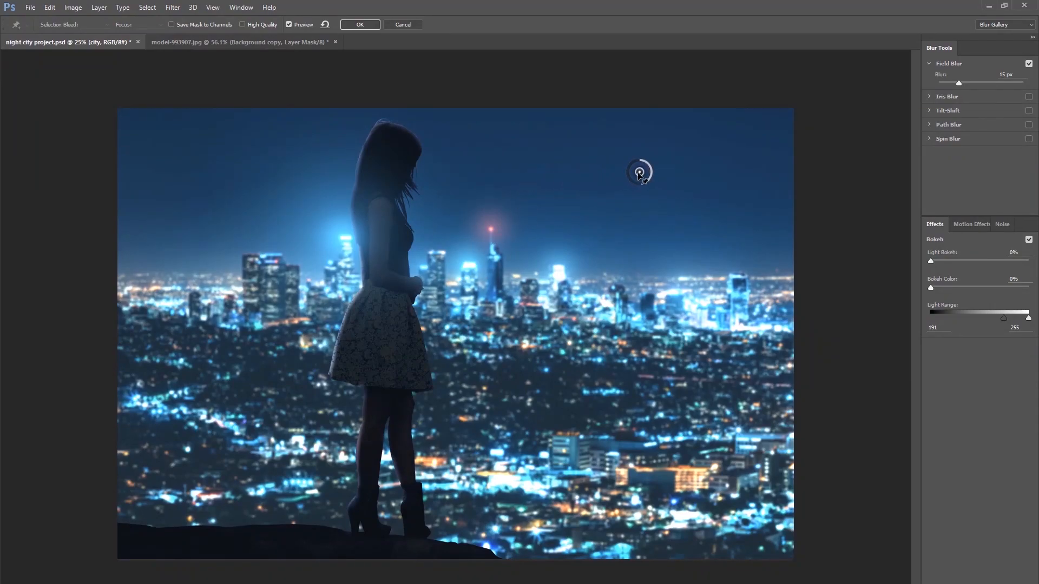
pyautogui.moveTo(631, 186)
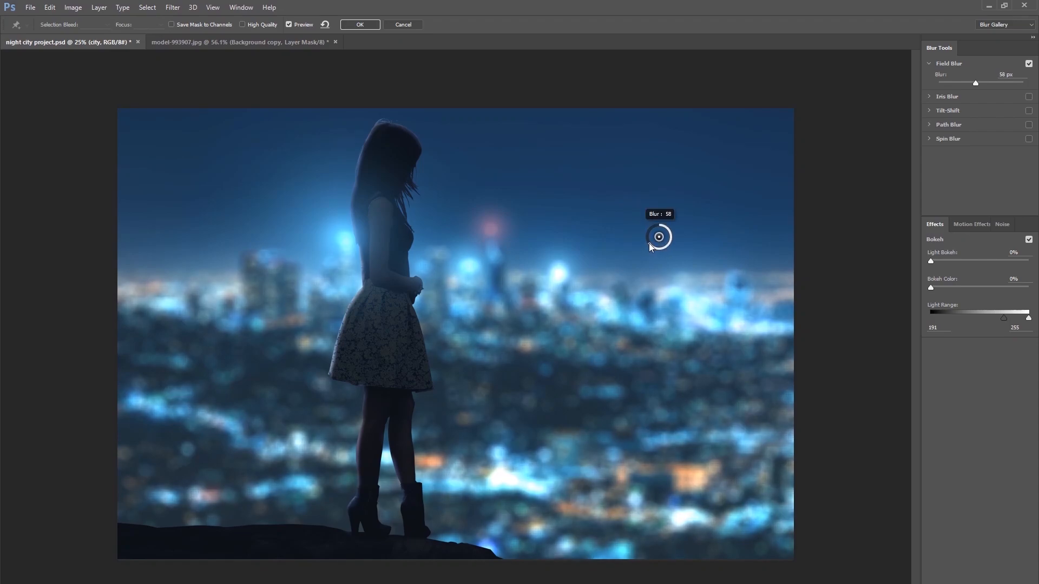
# Step: Ease the blur to about 55 px and raise Light Bokeh on the city lights
pyautogui.moveTo(659, 237); pyautogui.dragTo(643, 237)
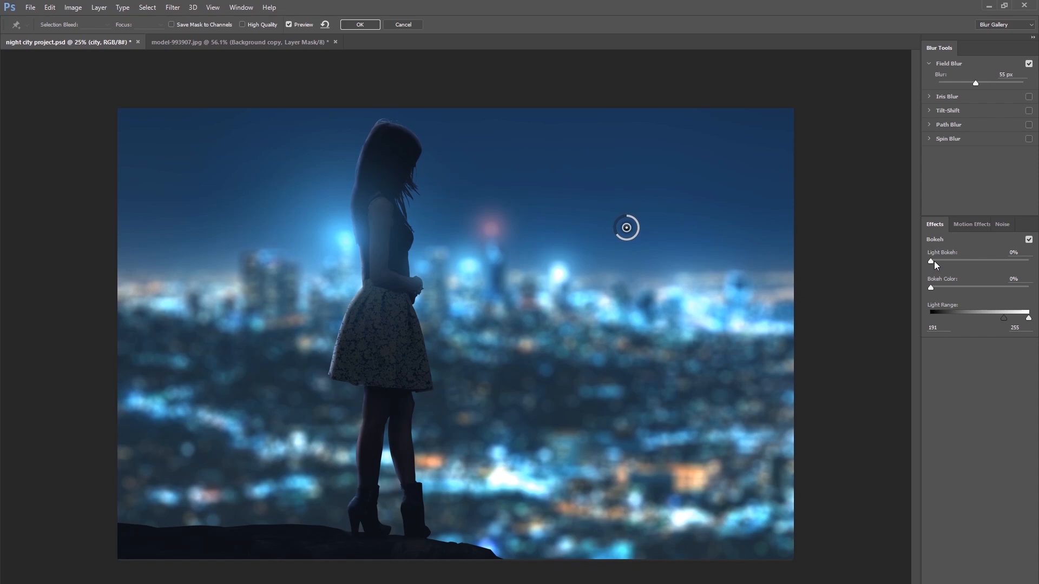
pyautogui.moveTo(931, 259); pyautogui.dragTo(974, 259)
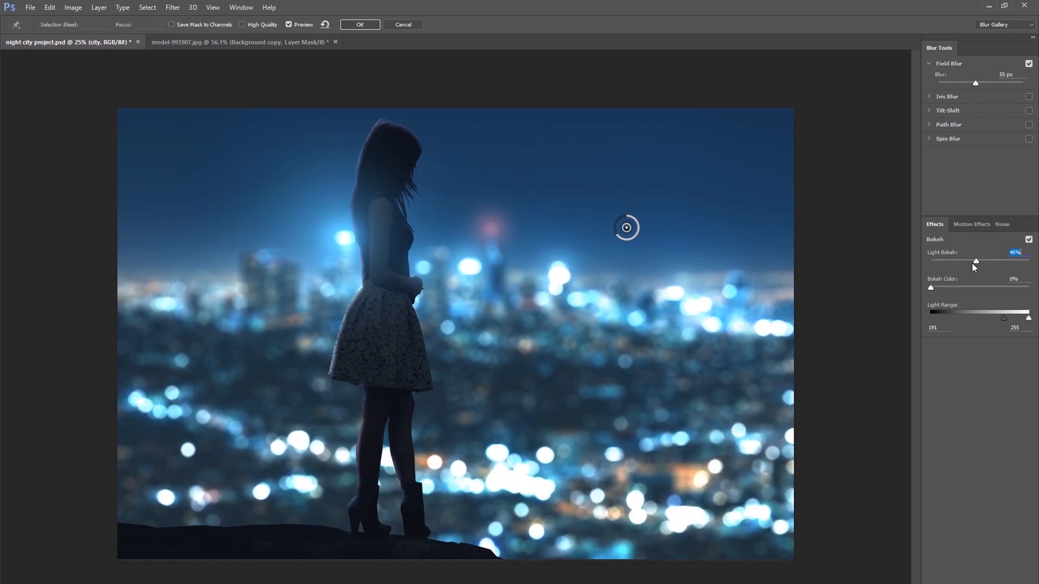
pyautogui.moveTo(975, 261); pyautogui.dragTo(982, 261)
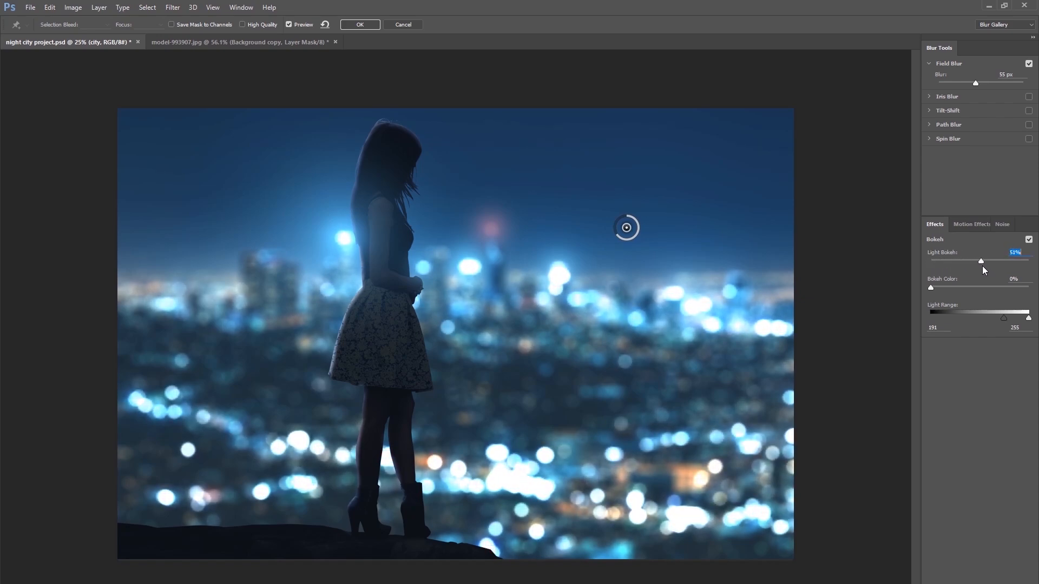
pyautogui.moveTo(981, 260); pyautogui.dragTo(990, 260)
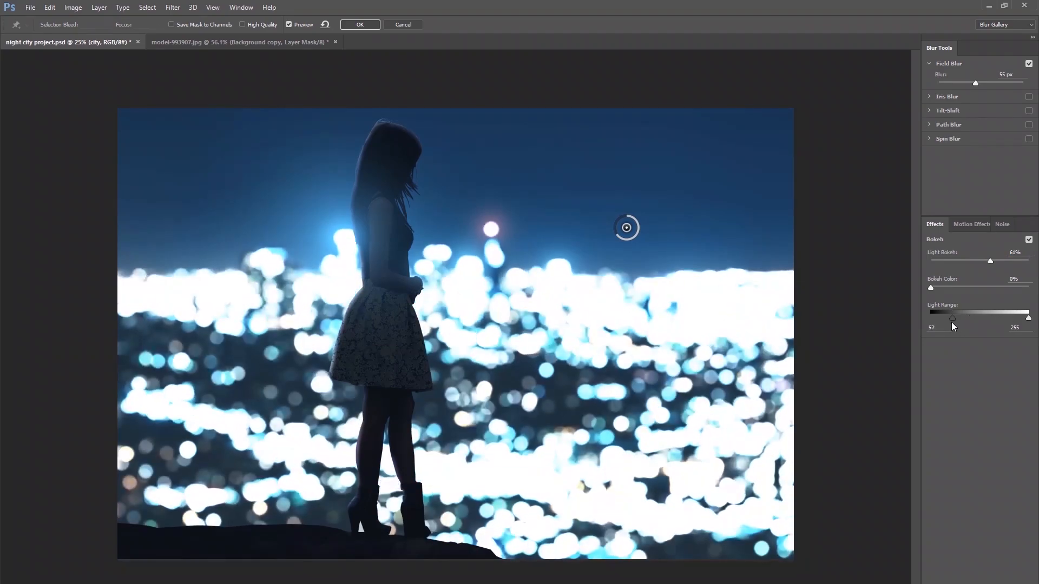
# Step: Narrow Light Range to the brightest lights and add a slight Bokeh Color
pyautogui.moveTo(953, 319); pyautogui.dragTo(1007, 318)
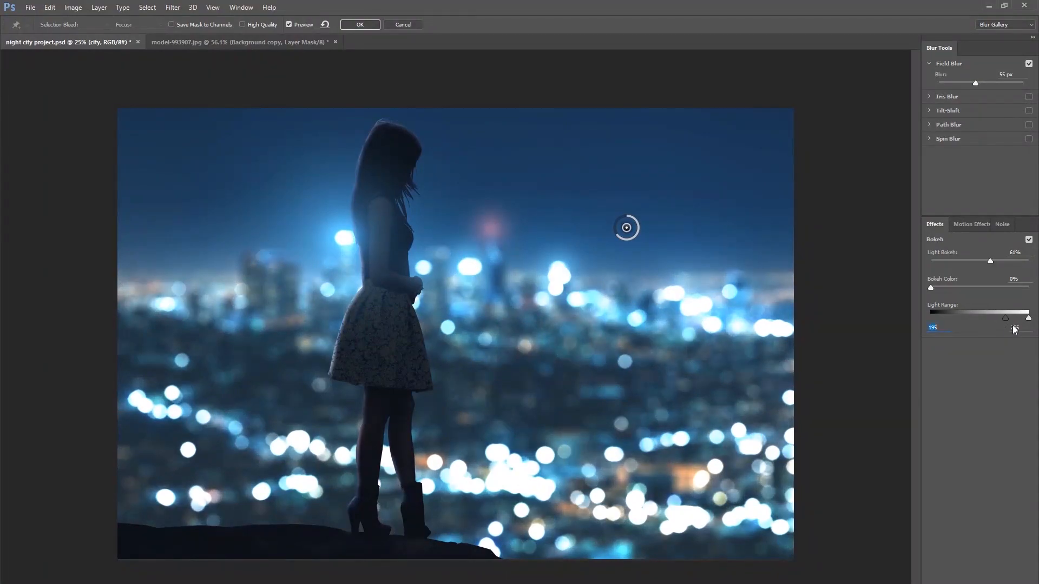
pyautogui.moveTo(1028, 318); pyautogui.dragTo(1015, 318)
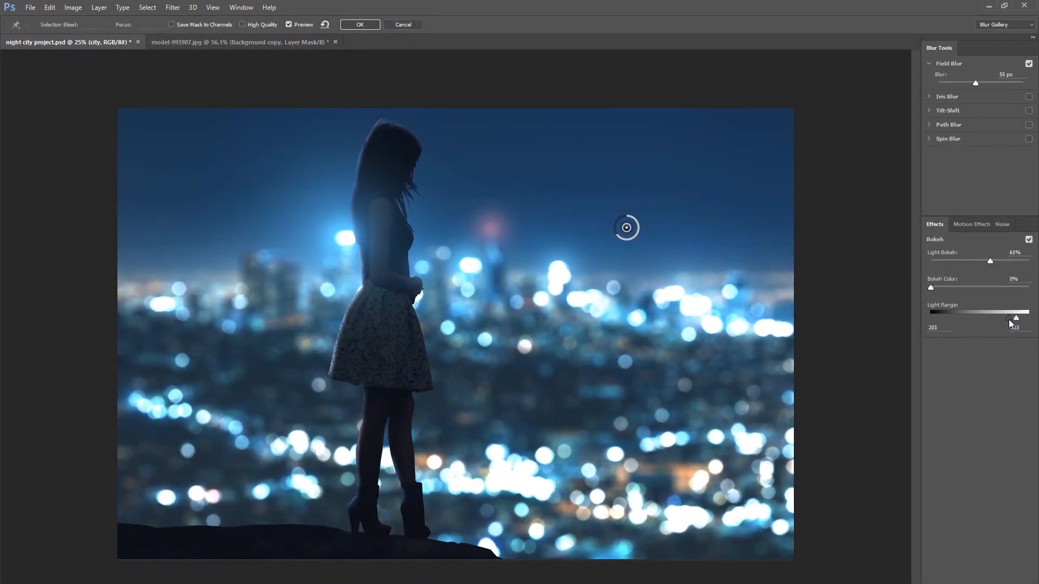
pyautogui.moveTo(989, 260); pyautogui.dragTo(986, 260)
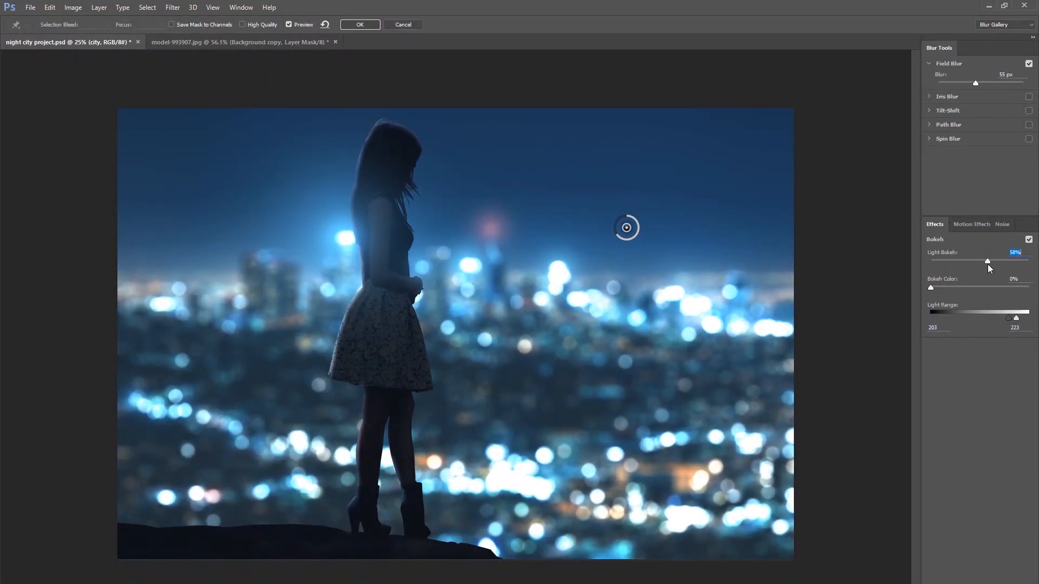
pyautogui.moveTo(930, 287); pyautogui.dragTo(959, 288)
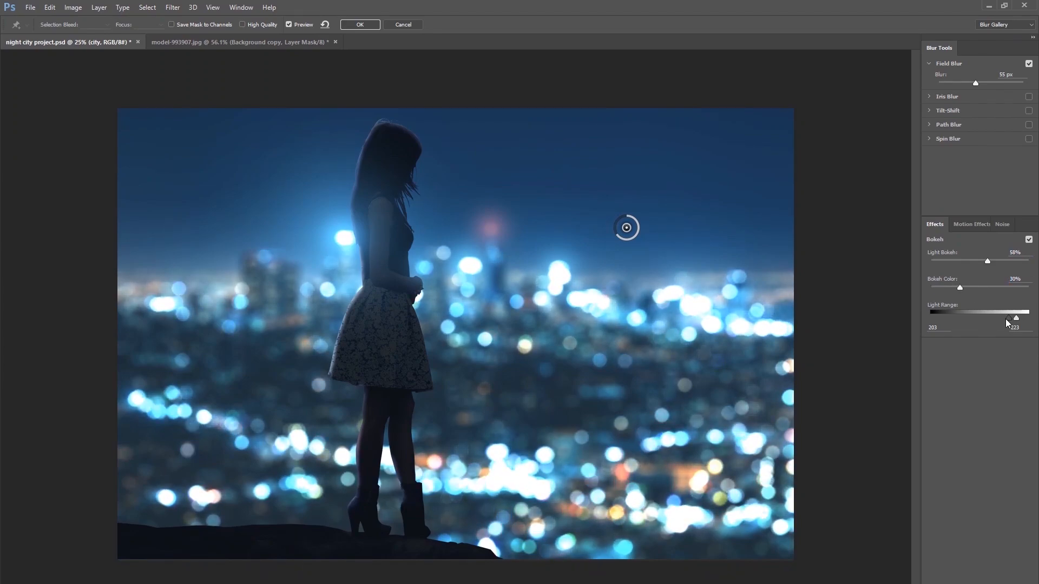
pyautogui.moveTo(1015, 319); pyautogui.dragTo(1026, 319)
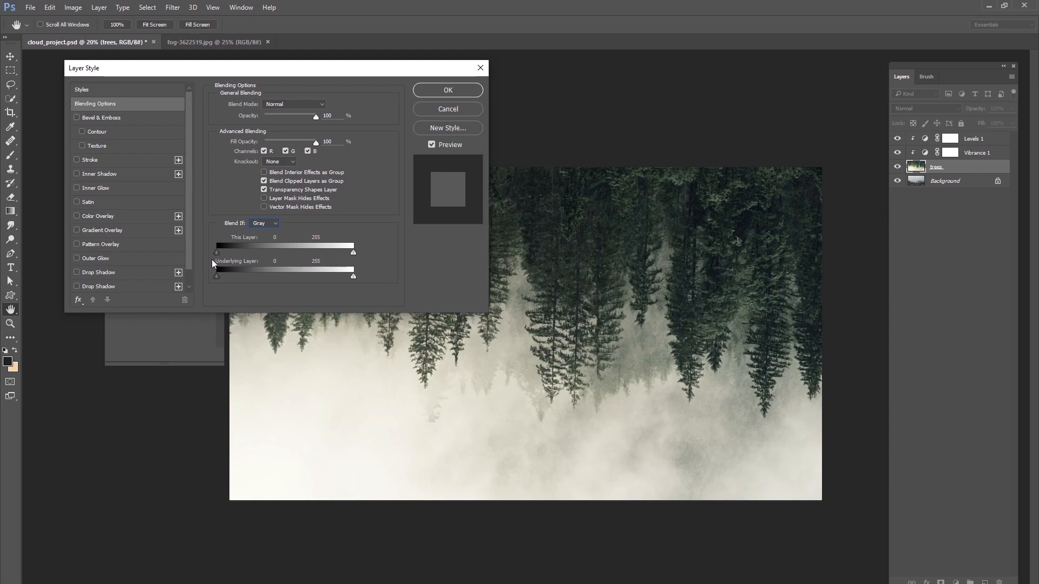
# Step: Drag This Layer's black Blend If slider to hide and restore the trees' dark tones
pyautogui.moveTo(216, 252); pyautogui.dragTo(235, 253)
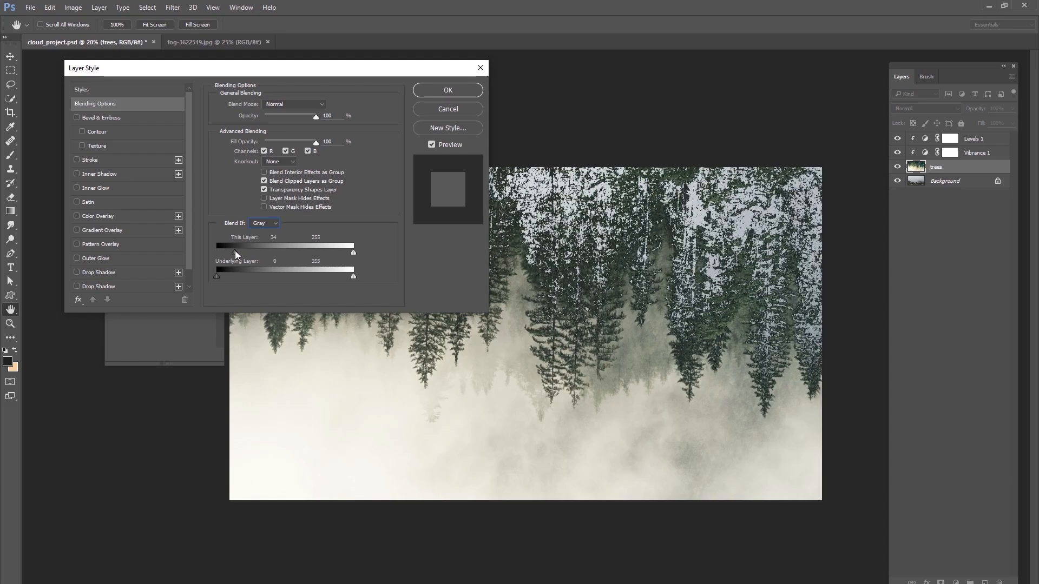
pyautogui.moveTo(217, 253); pyautogui.dragTo(222, 253)
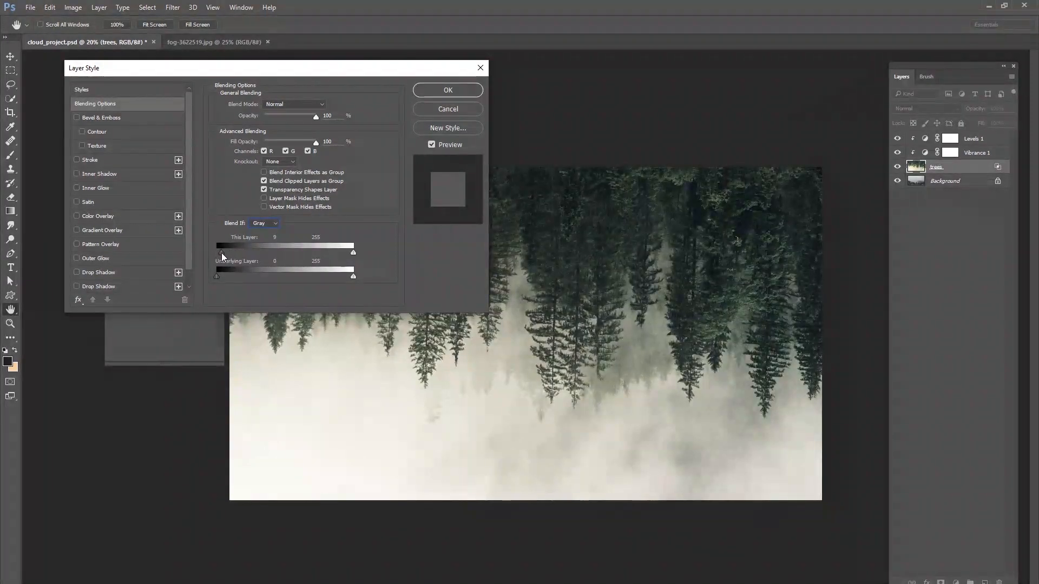
pyautogui.moveTo(216, 253); pyautogui.dragTo(232, 252)
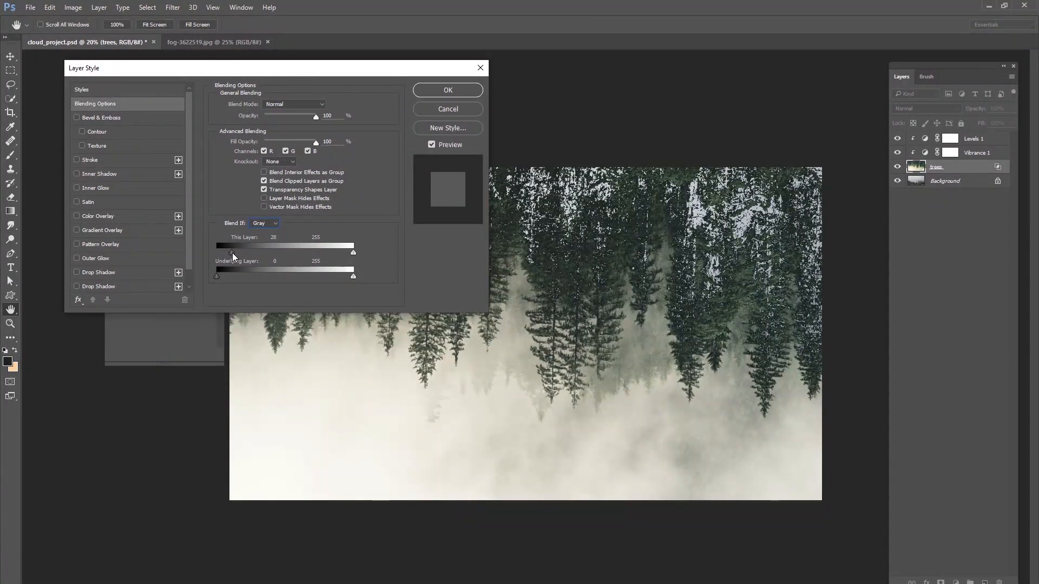
pyautogui.moveTo(230, 252); pyautogui.dragTo(239, 252)
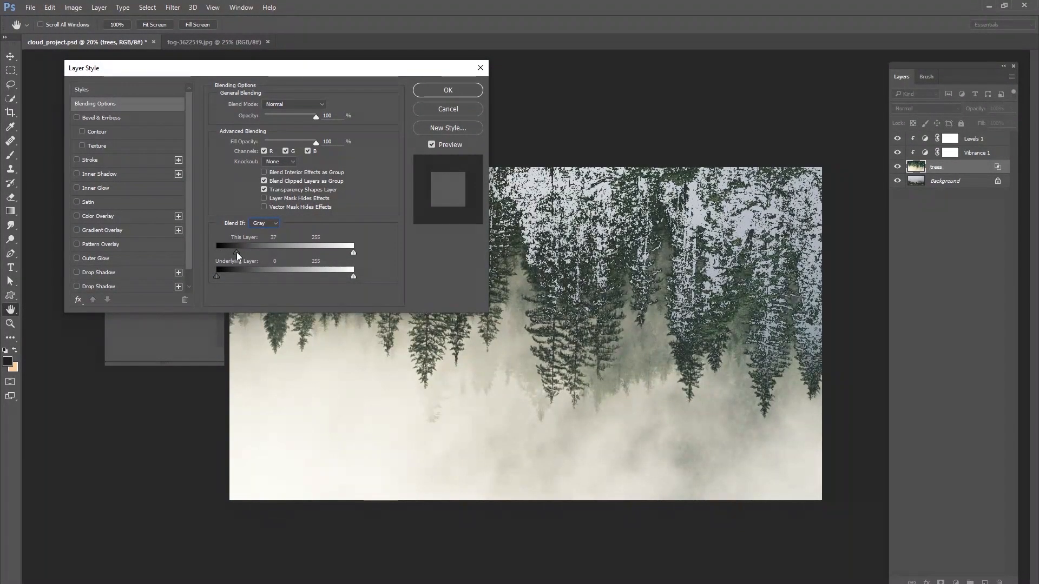
pyautogui.moveTo(238, 251); pyautogui.dragTo(255, 252)
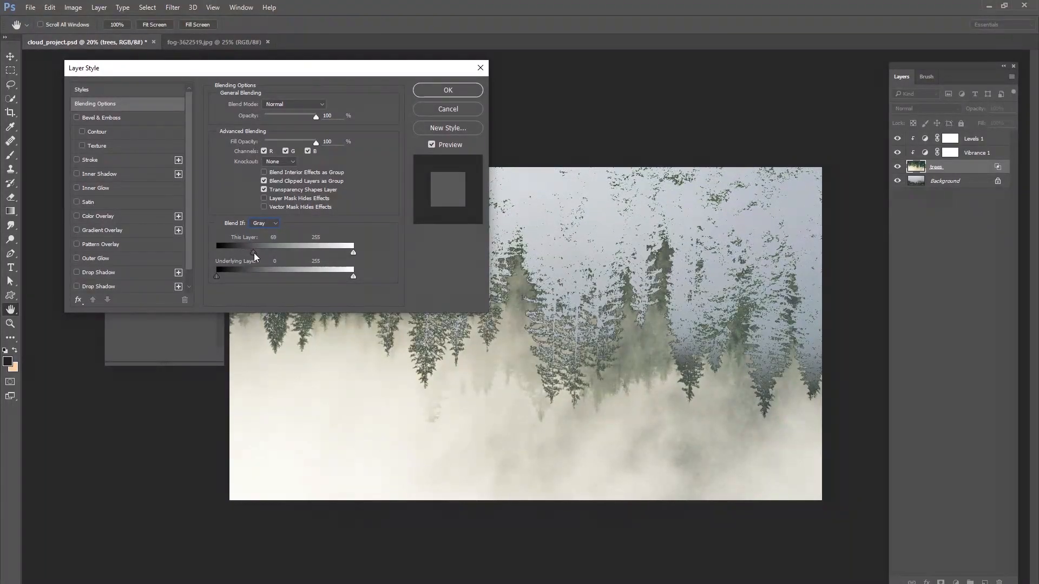
pyautogui.moveTo(253, 253); pyautogui.dragTo(277, 253)
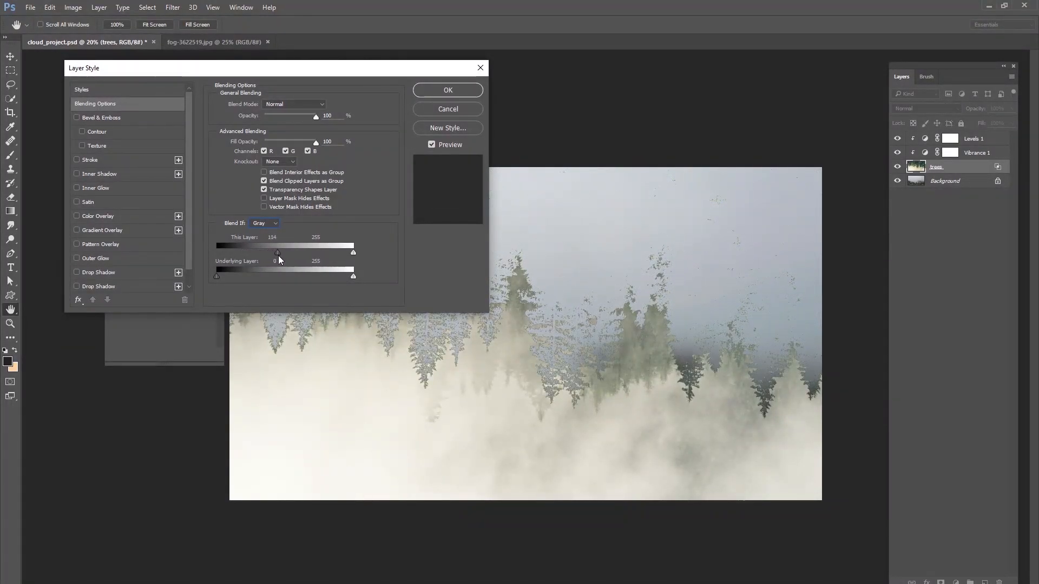
pyautogui.moveTo(277, 251); pyautogui.dragTo(228, 251)
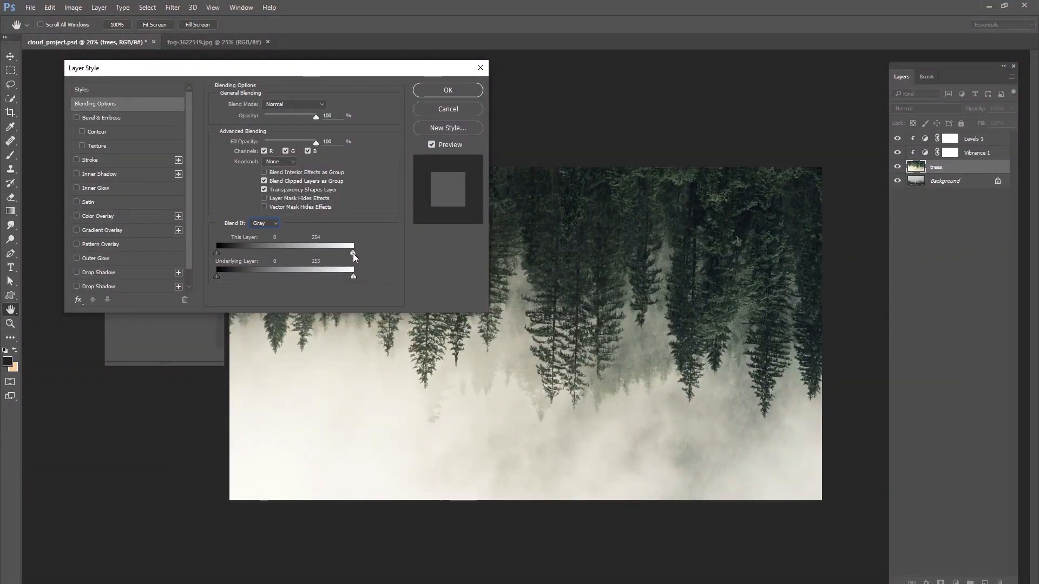
pyautogui.moveTo(354, 254); pyautogui.dragTo(326, 254)
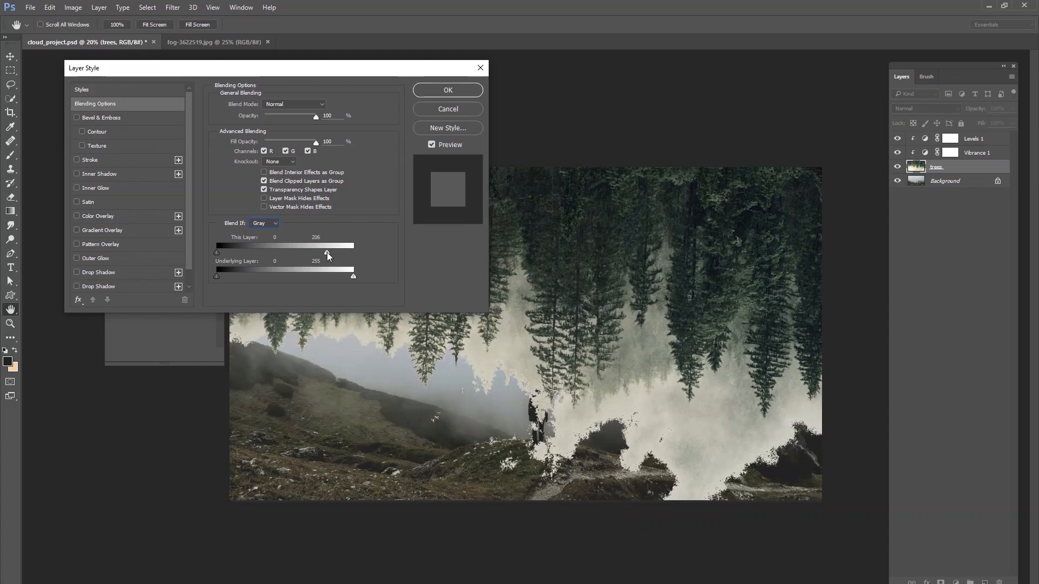
pyautogui.moveTo(325, 254); pyautogui.dragTo(299, 253)
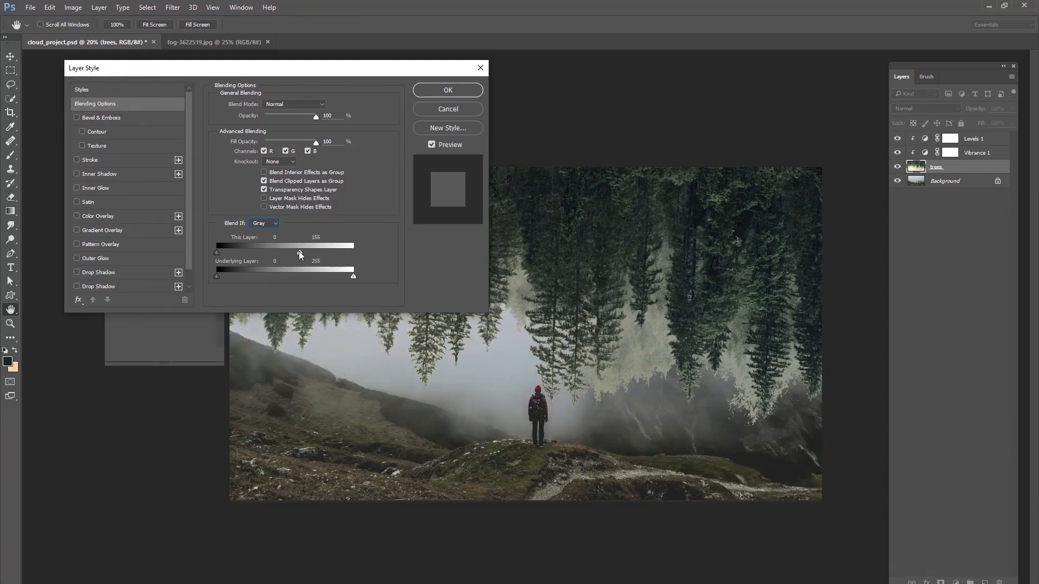
pyautogui.moveTo(299, 254); pyautogui.dragTo(281, 254)
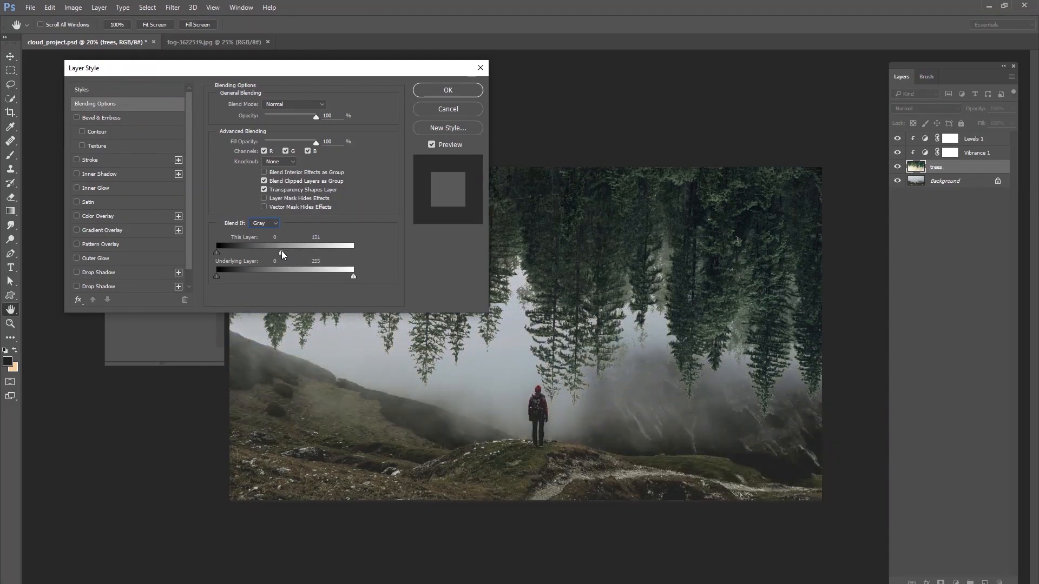
pyautogui.moveTo(281, 254); pyautogui.dragTo(277, 255)
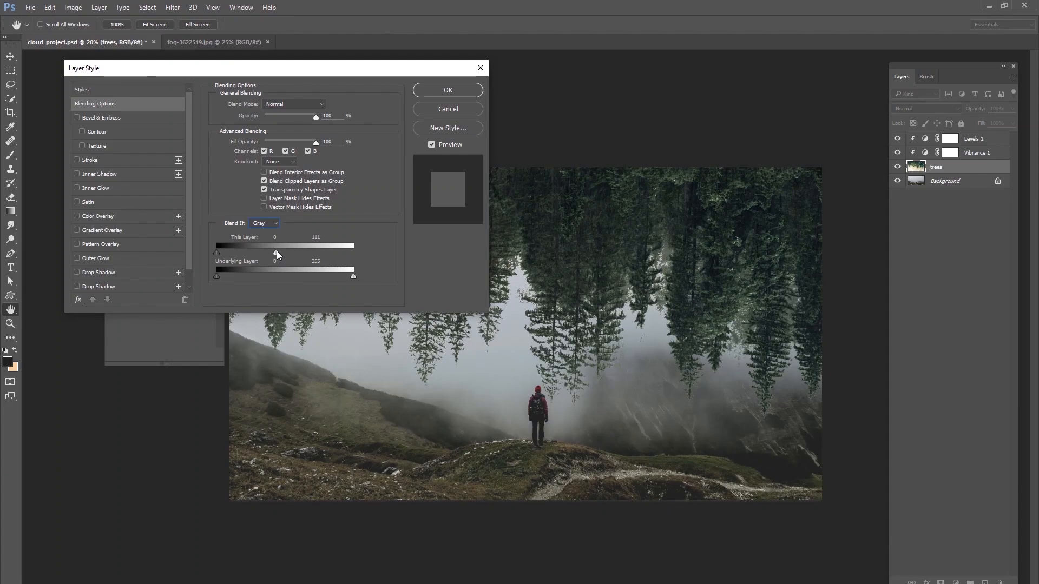
pyautogui.moveTo(278, 254); pyautogui.dragTo(352, 253)
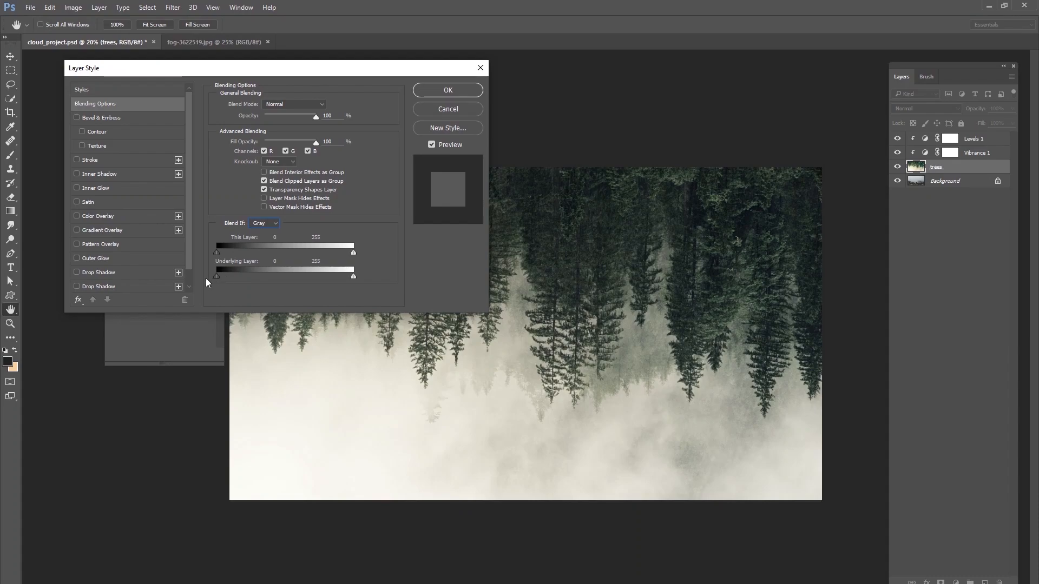
pyautogui.moveTo(219, 286)
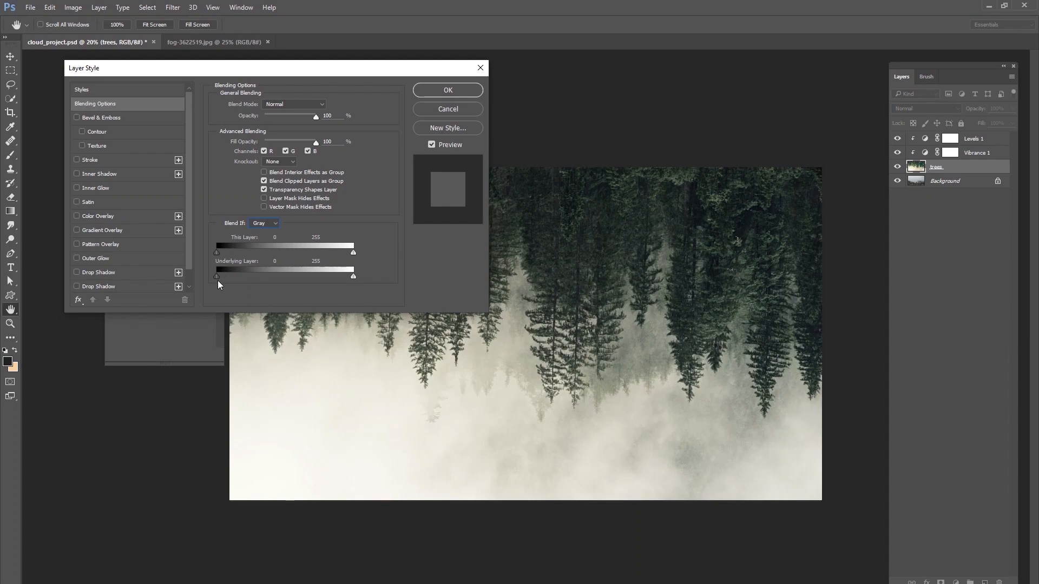
pyautogui.moveTo(239, 284)
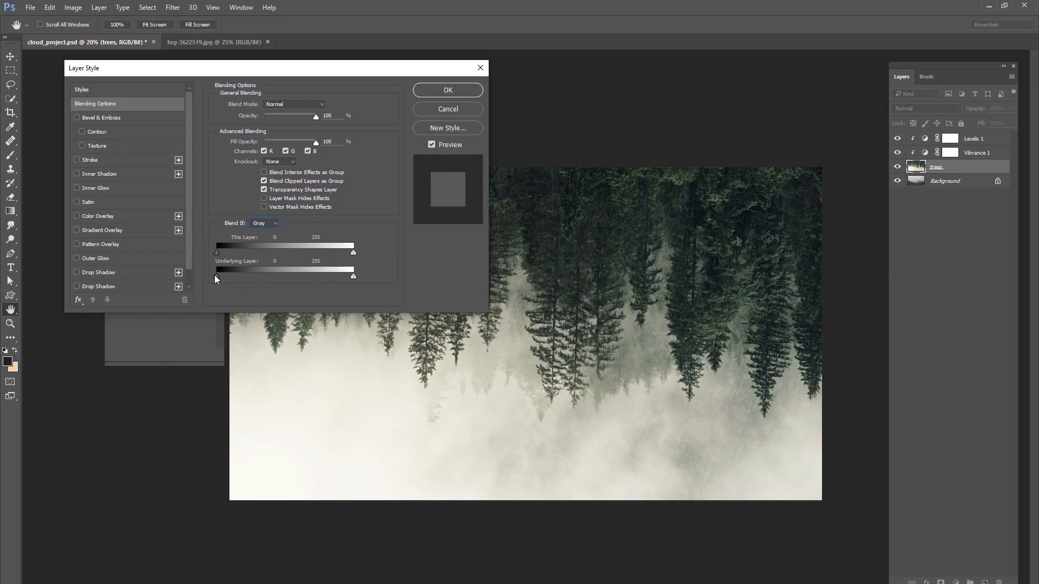
pyautogui.moveTo(216, 271); pyautogui.dragTo(257, 272)
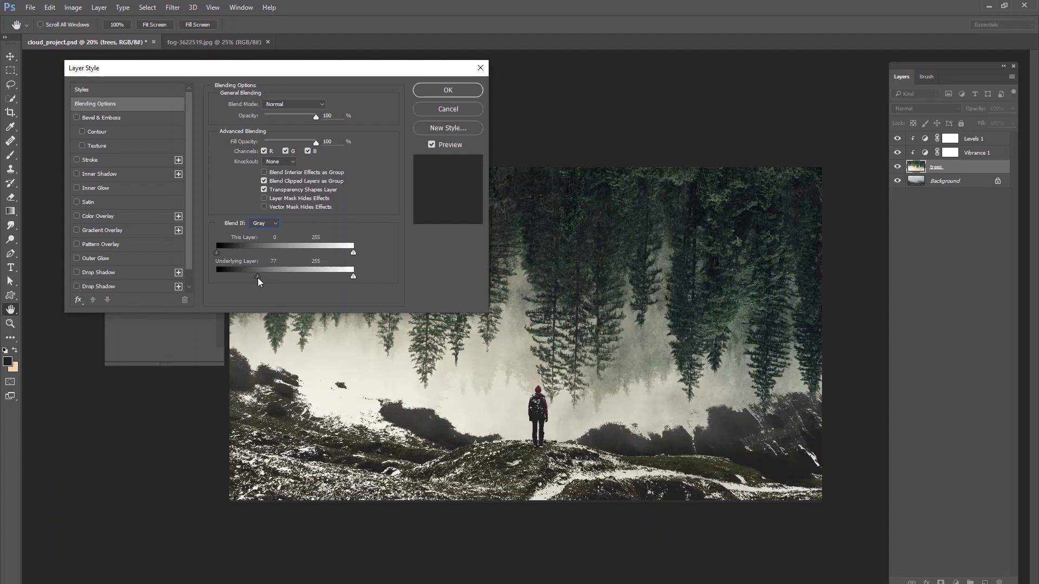
pyautogui.moveTo(257, 276); pyautogui.dragTo(280, 275)
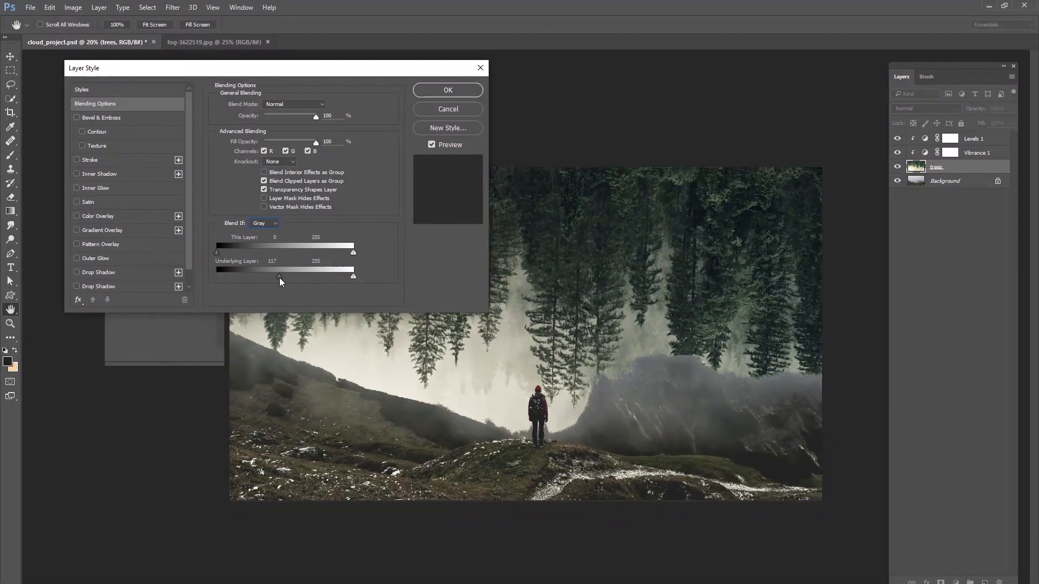
pyautogui.moveTo(280, 276); pyautogui.dragTo(318, 275)
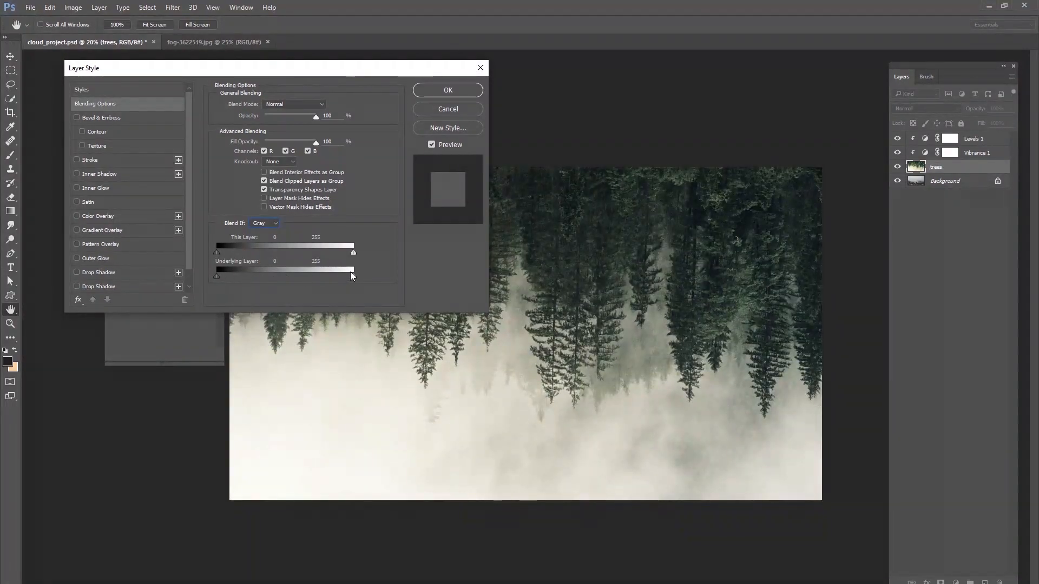
pyautogui.moveTo(353, 277); pyautogui.dragTo(353, 277)
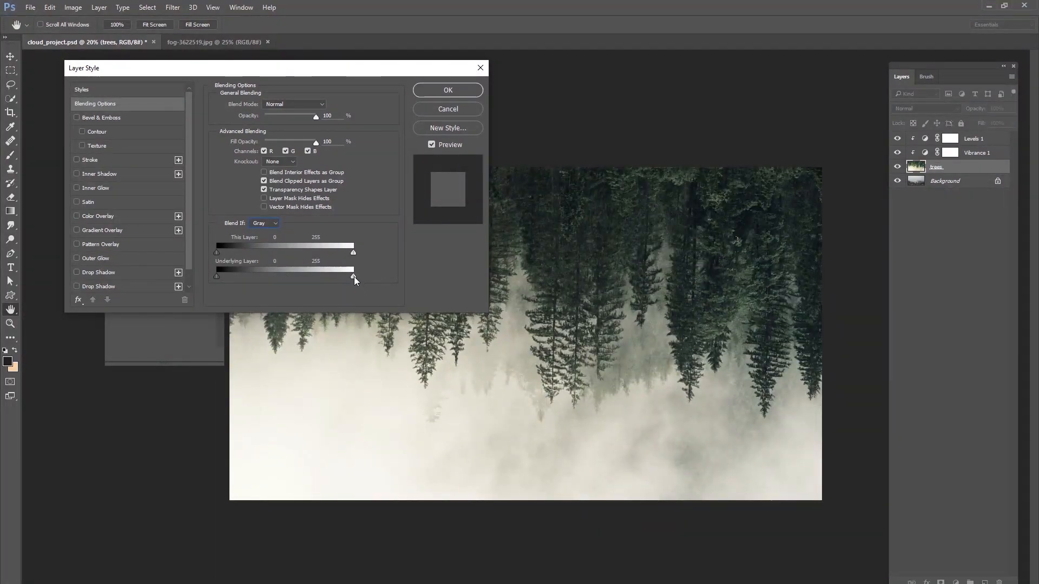
pyautogui.moveTo(353, 276); pyautogui.dragTo(301, 277)
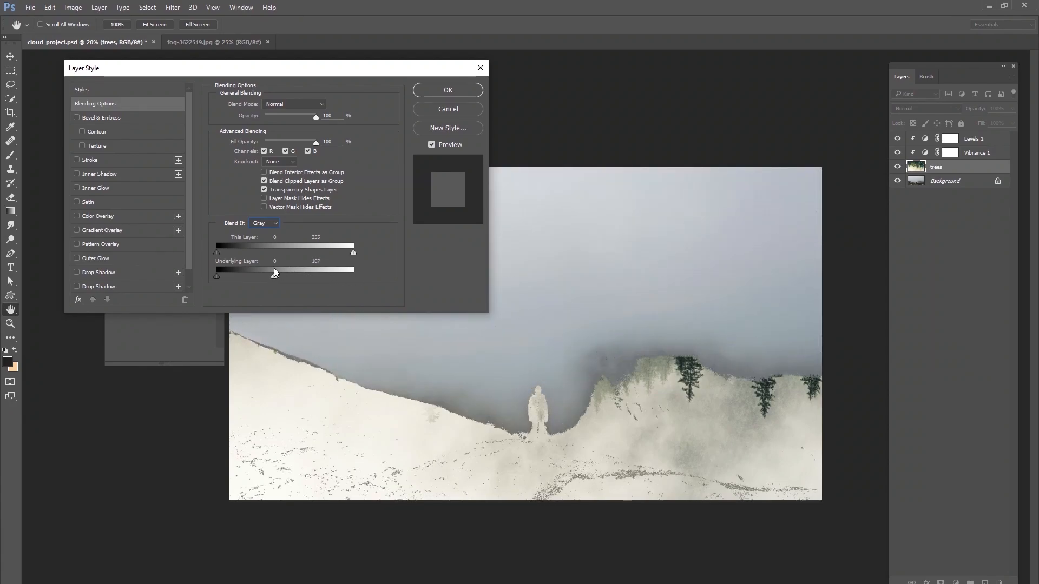
pyautogui.moveTo(274, 272); pyautogui.dragTo(316, 272)
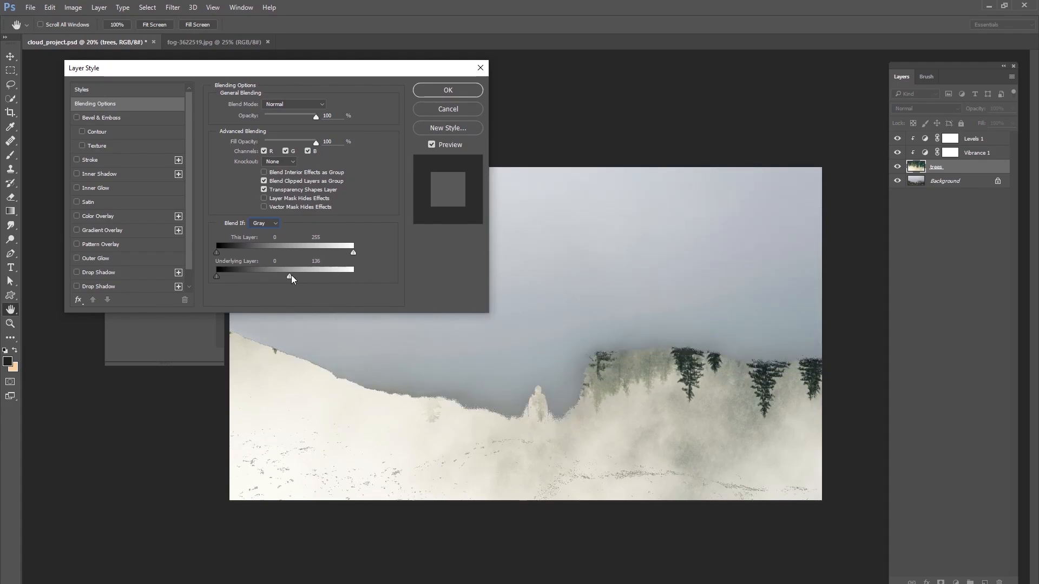
pyautogui.moveTo(288, 277); pyautogui.dragTo(310, 276)
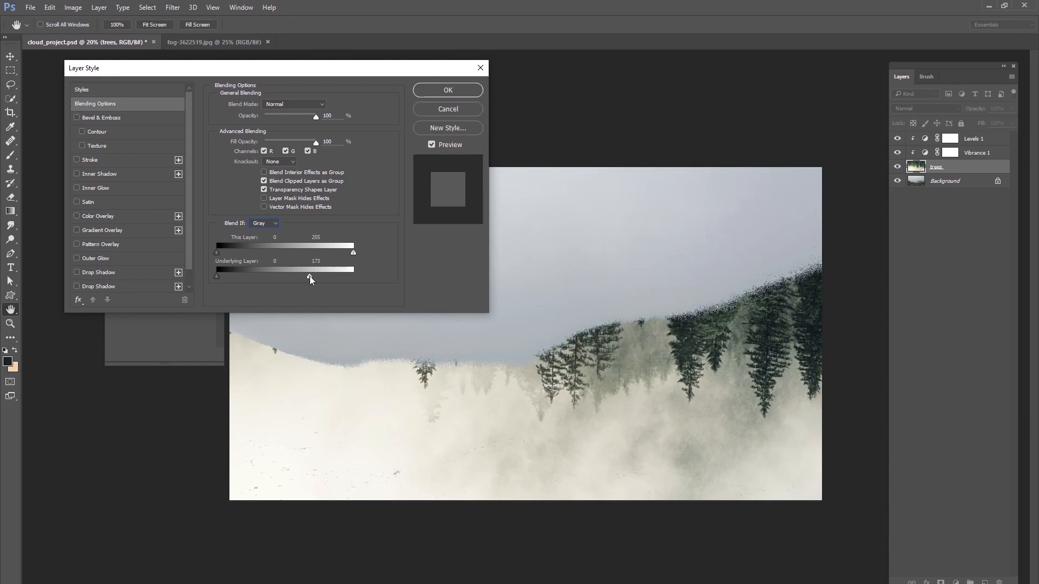
pyautogui.moveTo(309, 270); pyautogui.dragTo(353, 271)
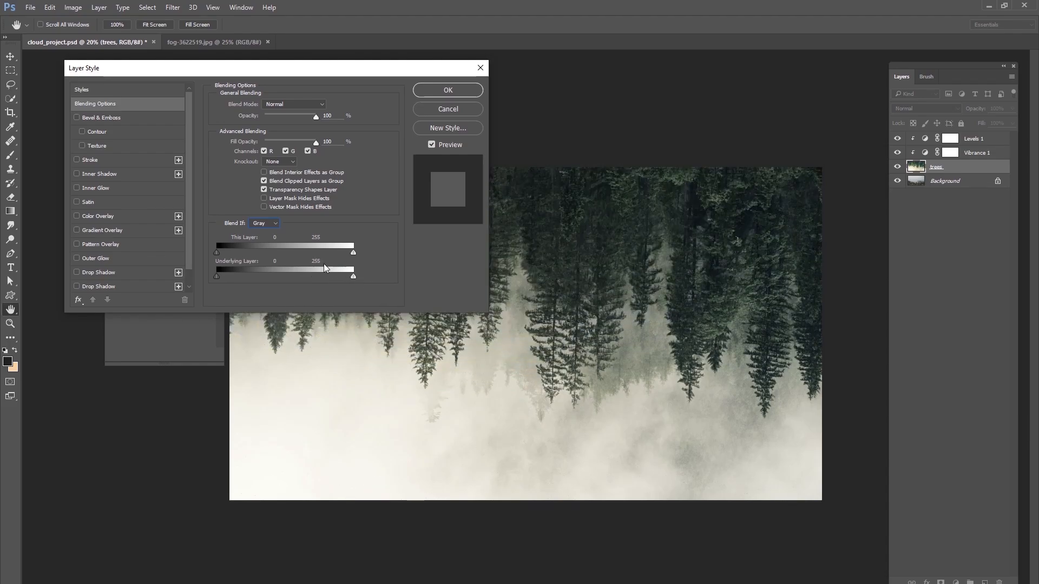